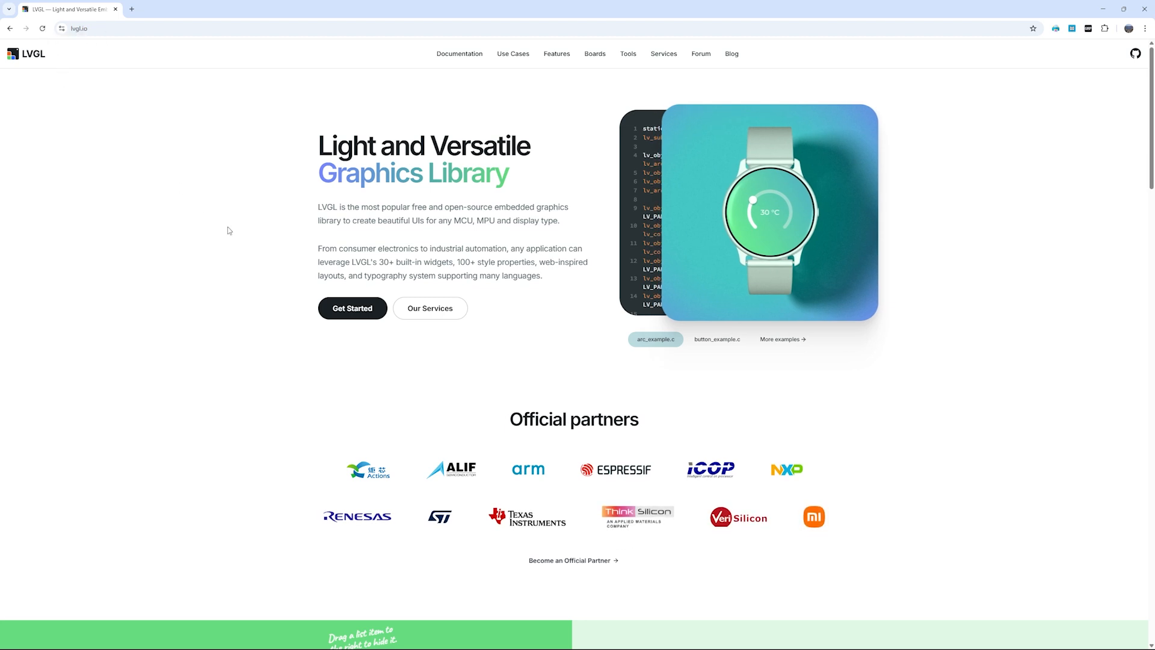
mouse_move(799, 343)
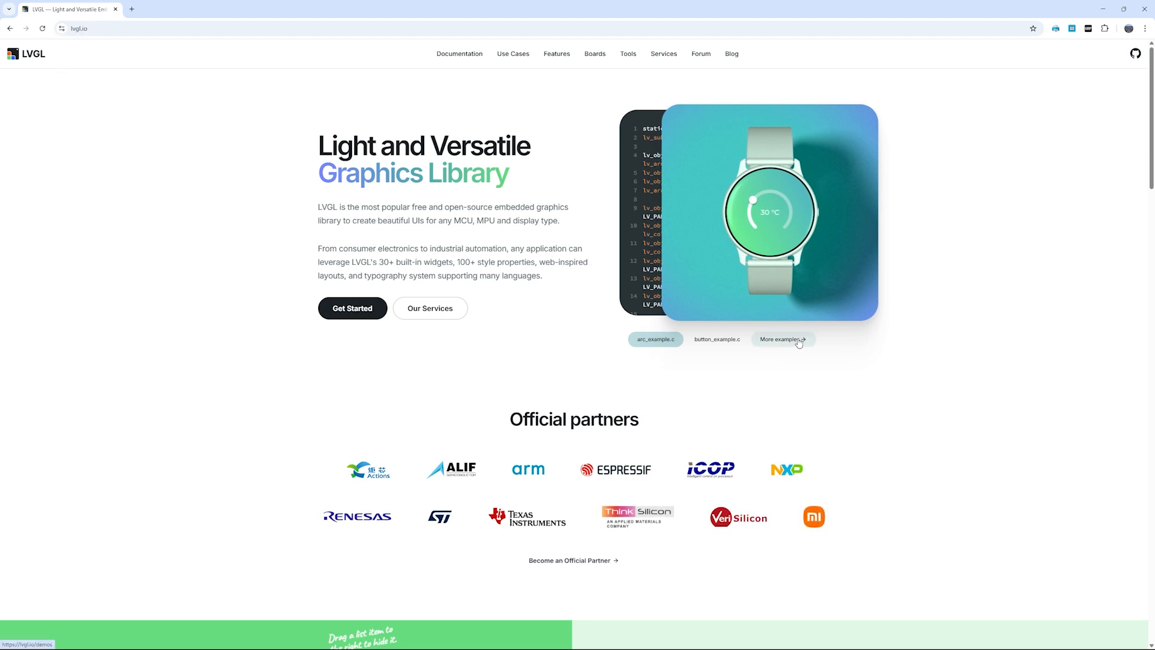
- Browse to the Interactive Demos page and try the widgets demo
left_click(782, 339)
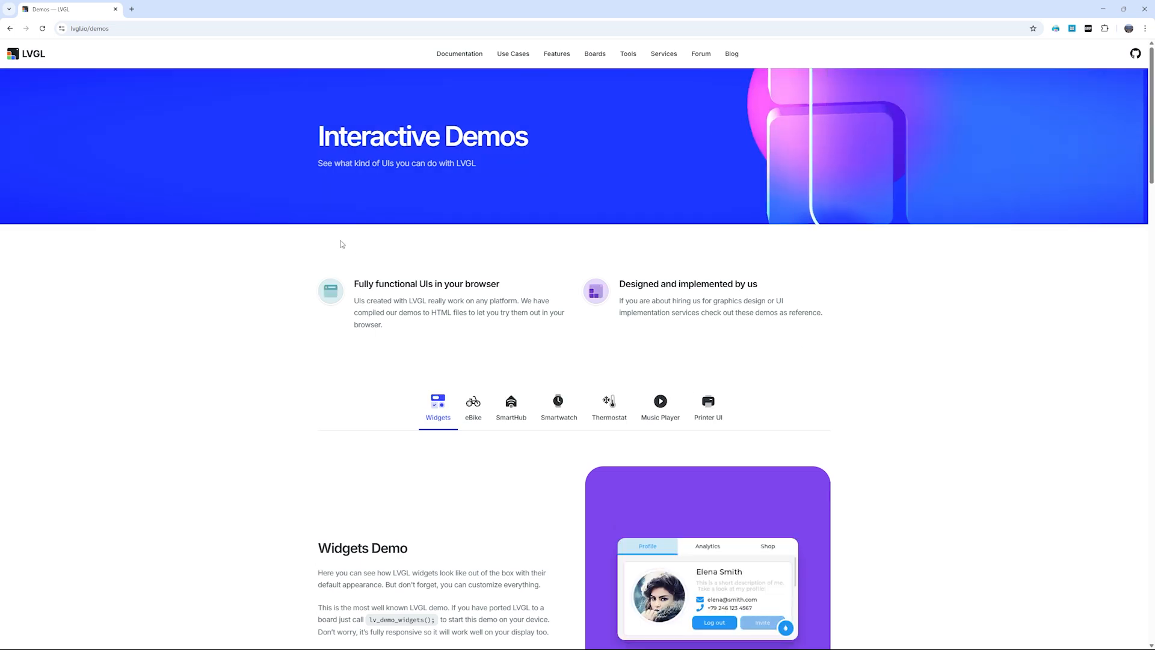
scroll("down", 3)
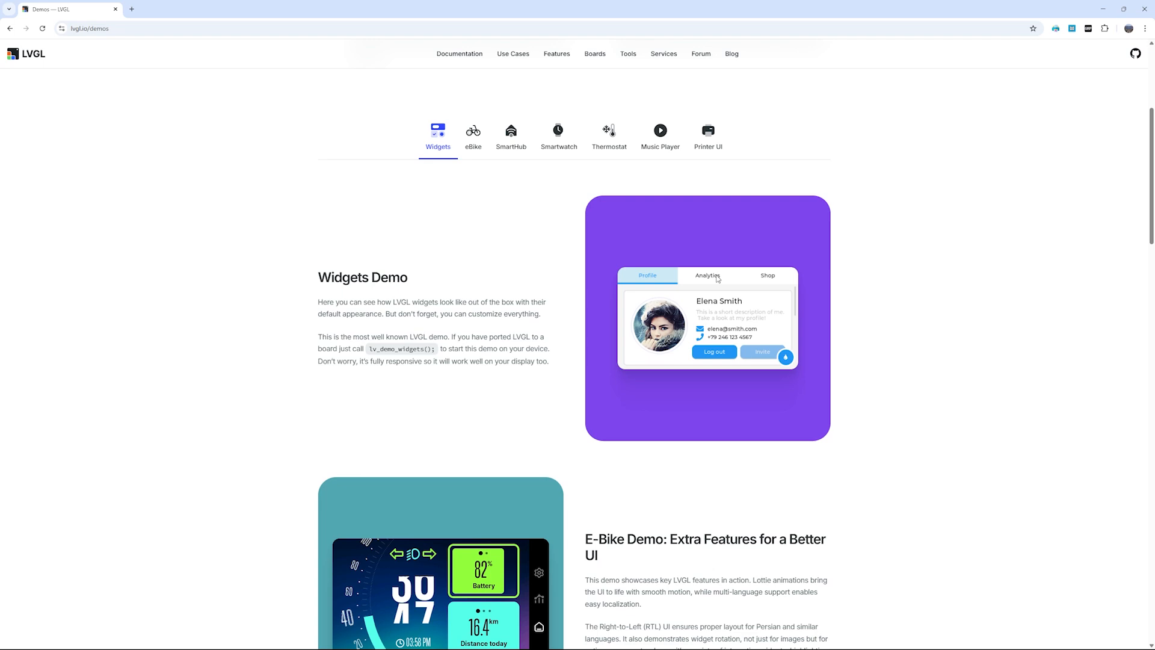
left_click(767, 274)
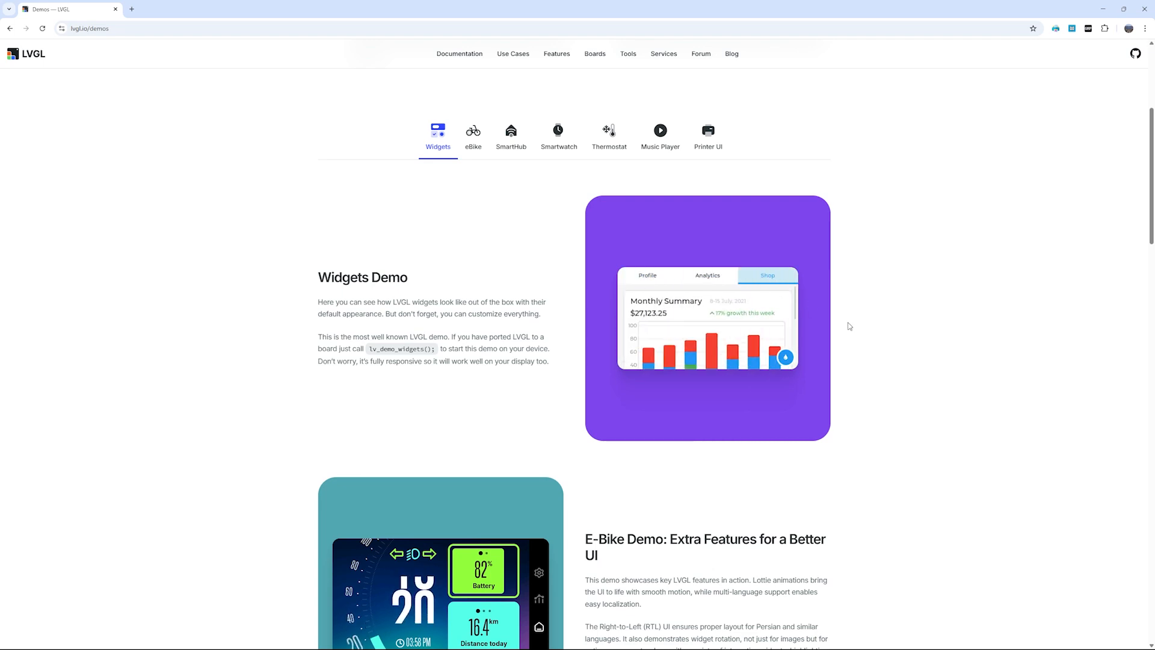
scroll("down", 3)
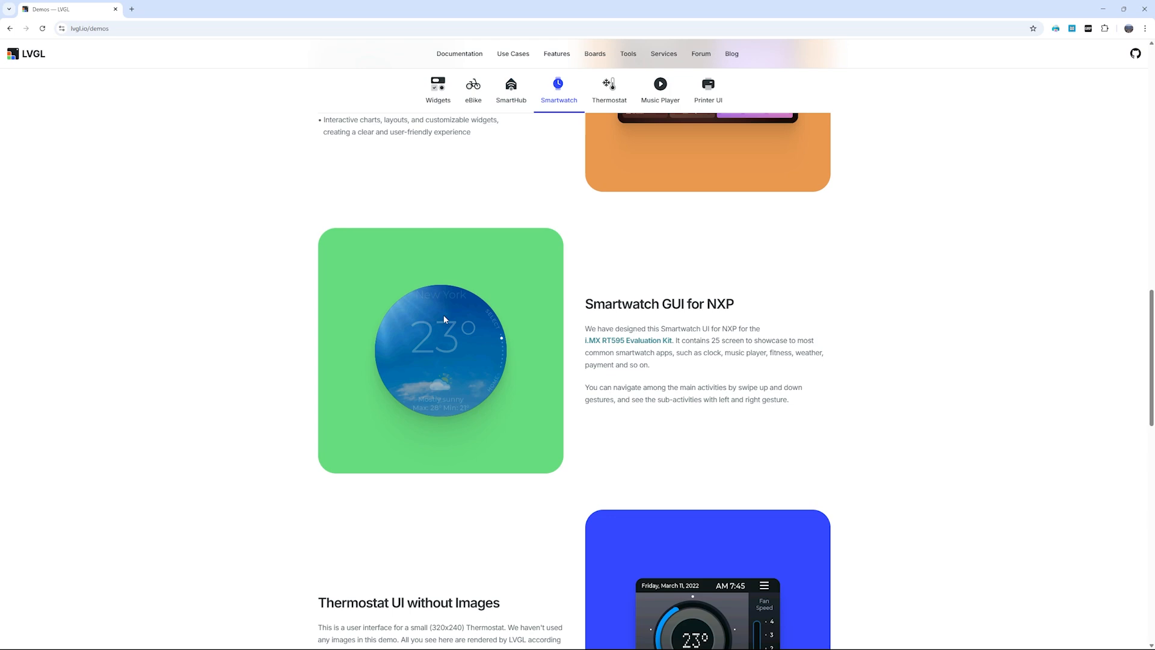
scroll("down", 3)
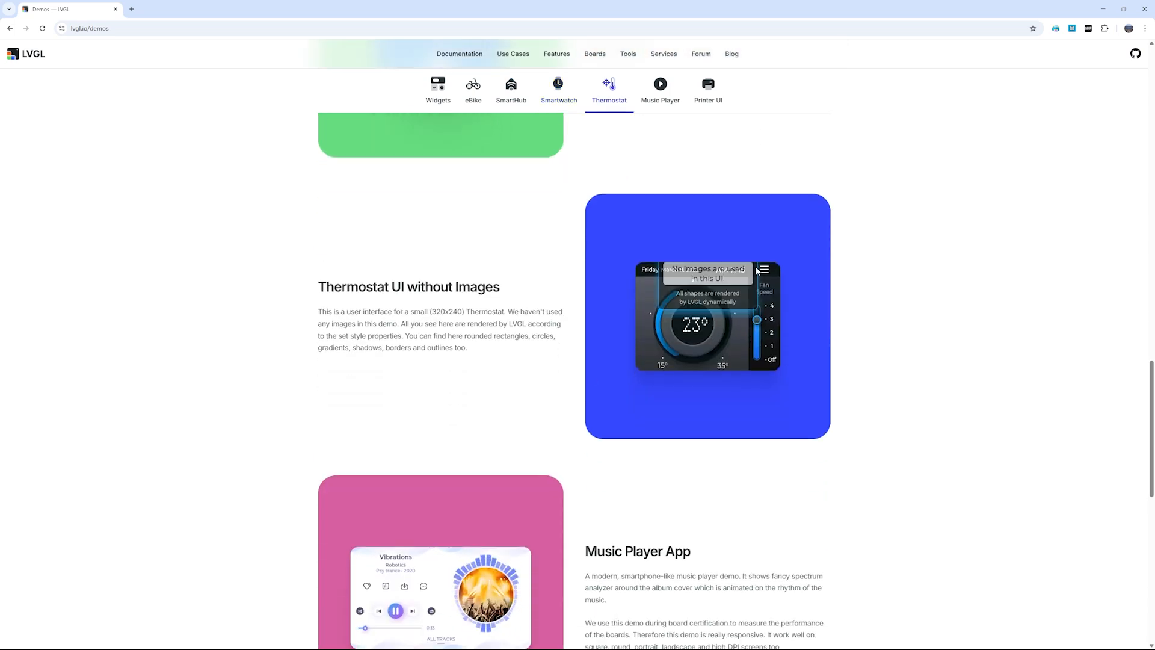
- Try the thermostat demo and look through the remaining demos below it
left_click(763, 270)
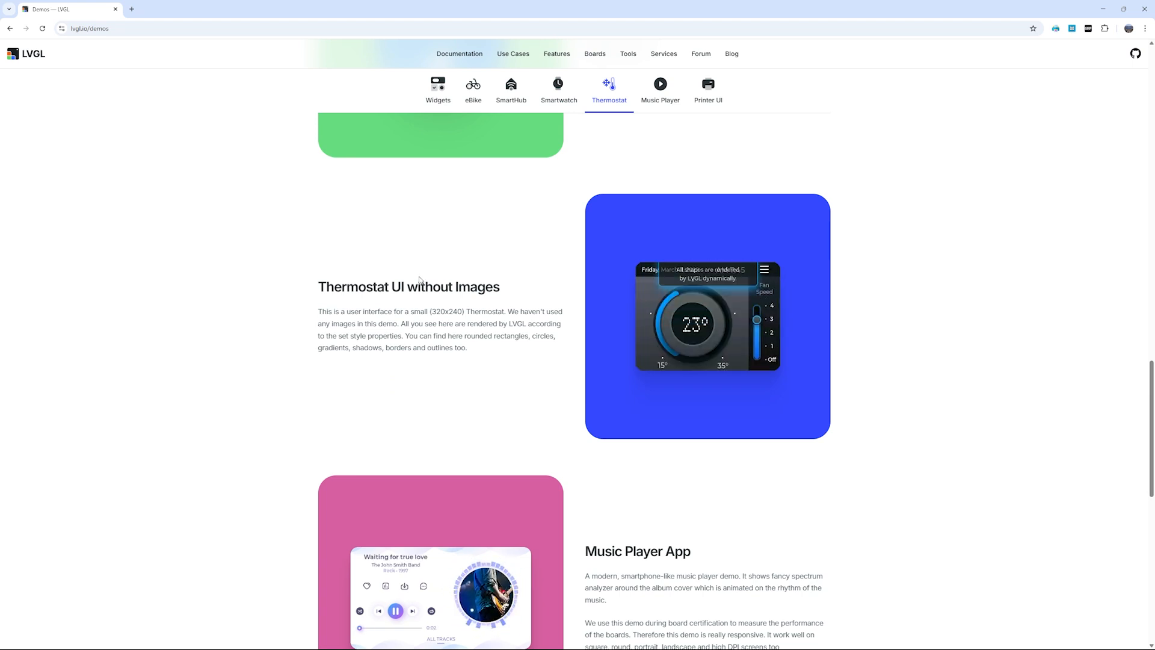
scroll("down", 3)
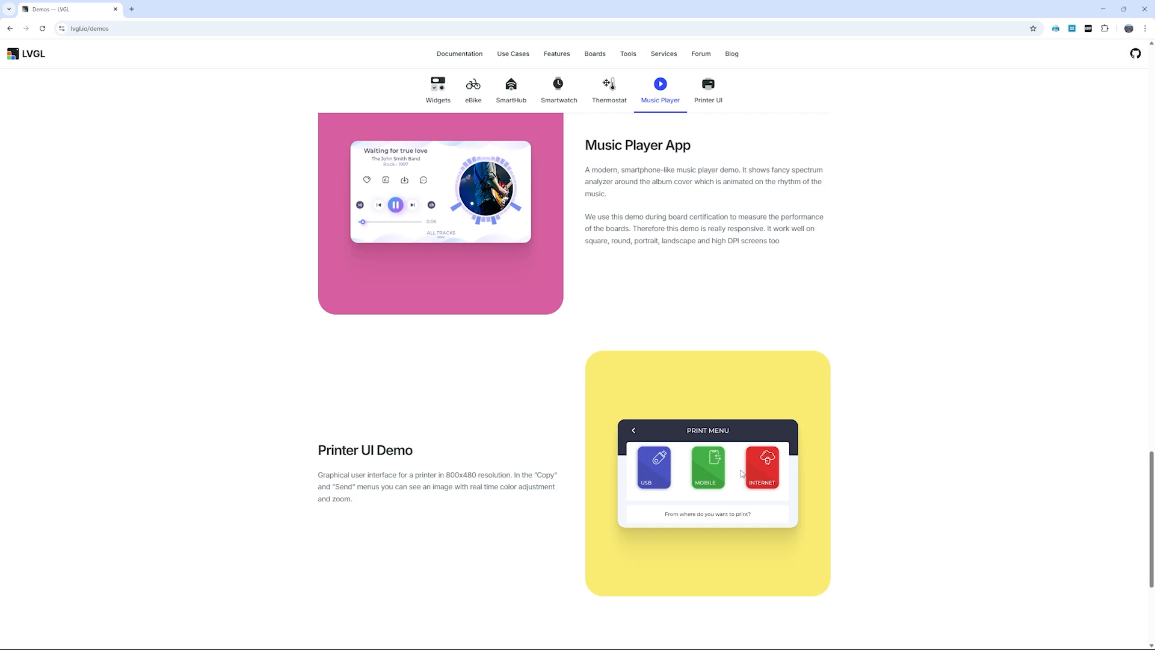
scroll("down", 3)
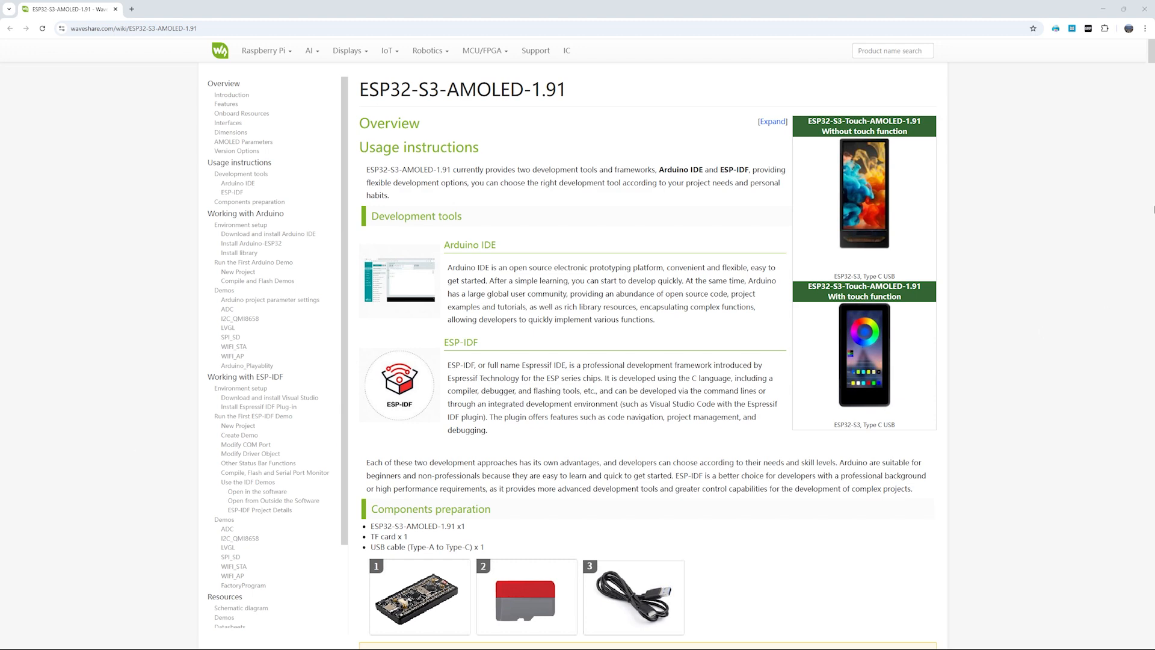
scroll("down", 3)
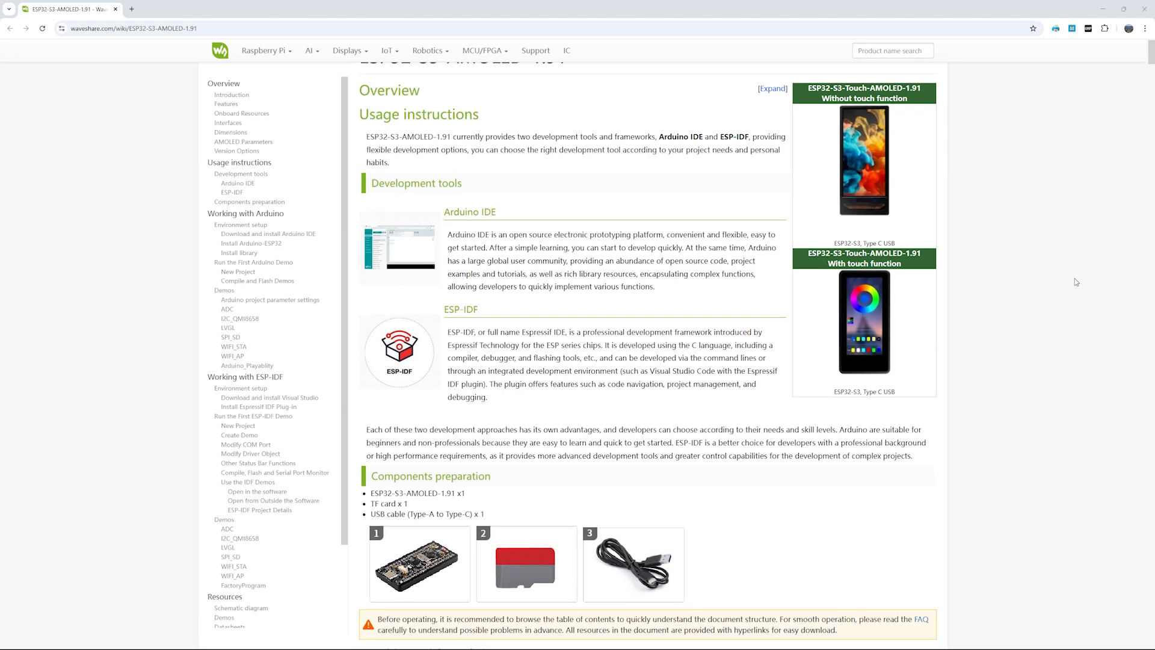
scroll("down", 3)
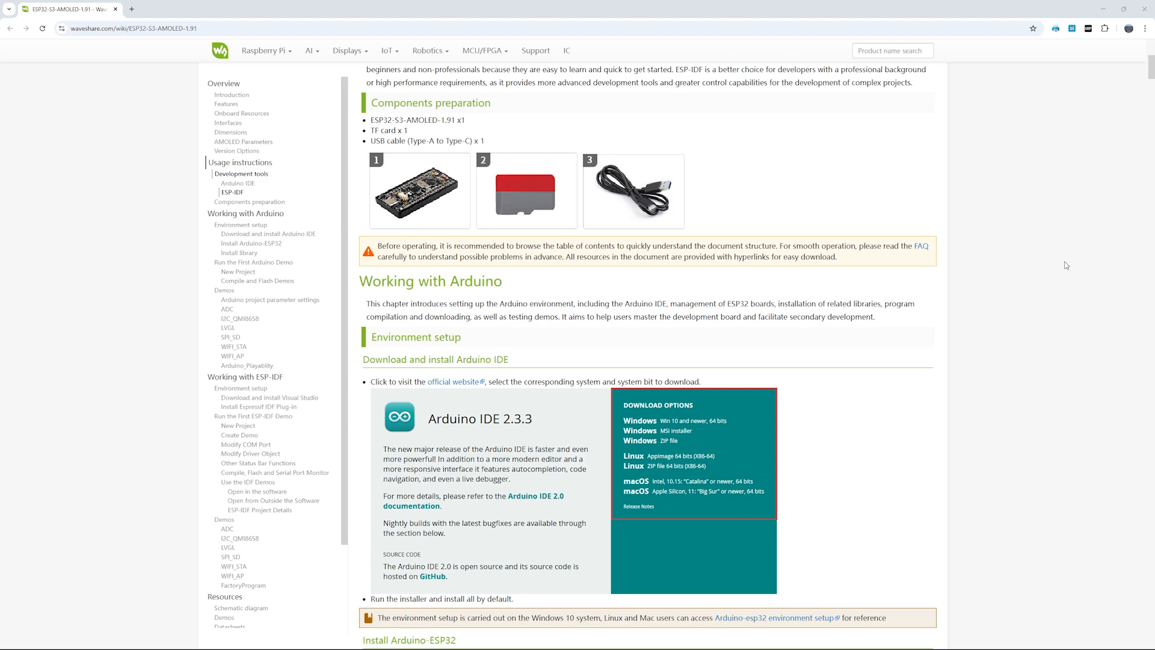
scroll("down", 3)
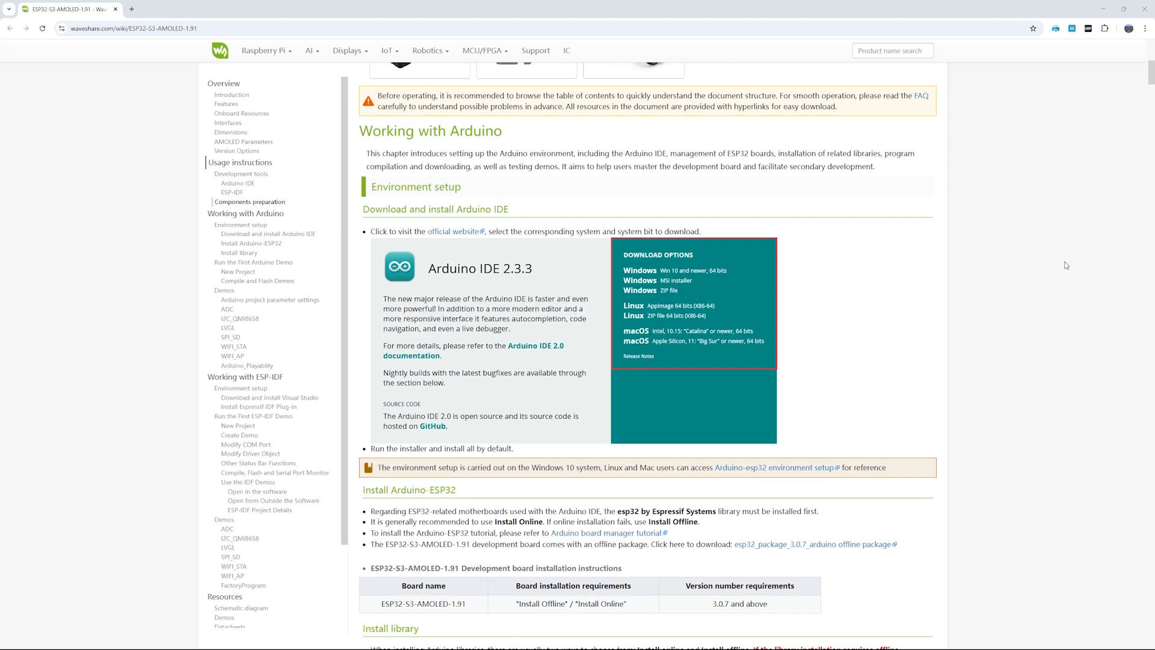
scroll("down", 3)
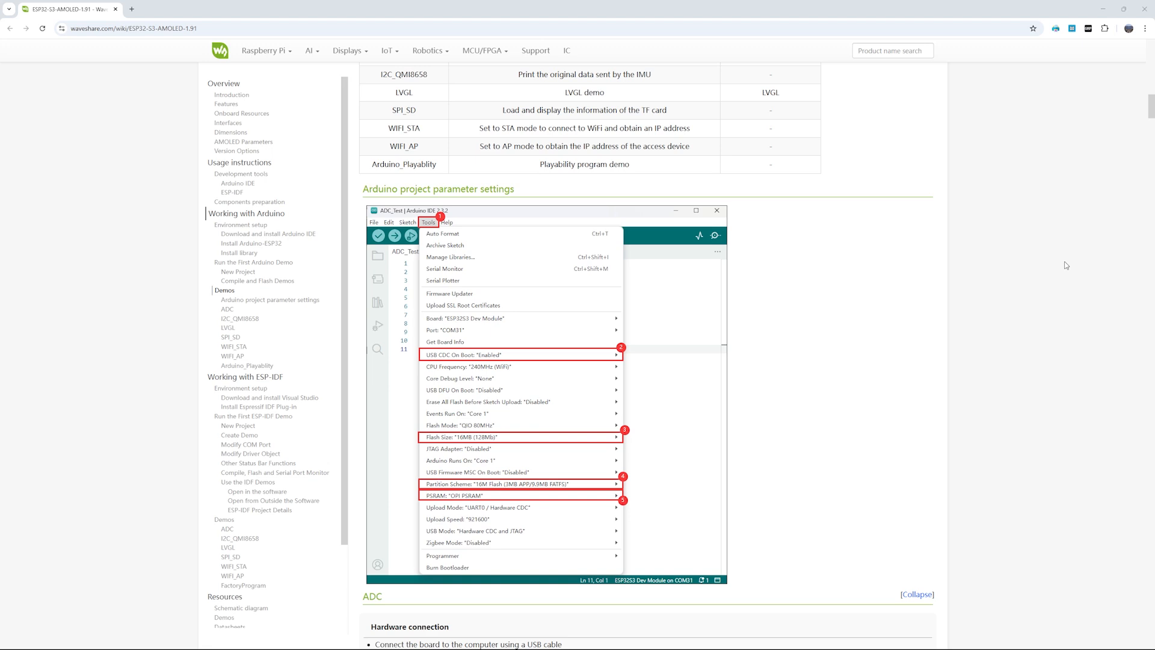
scroll("down", 3)
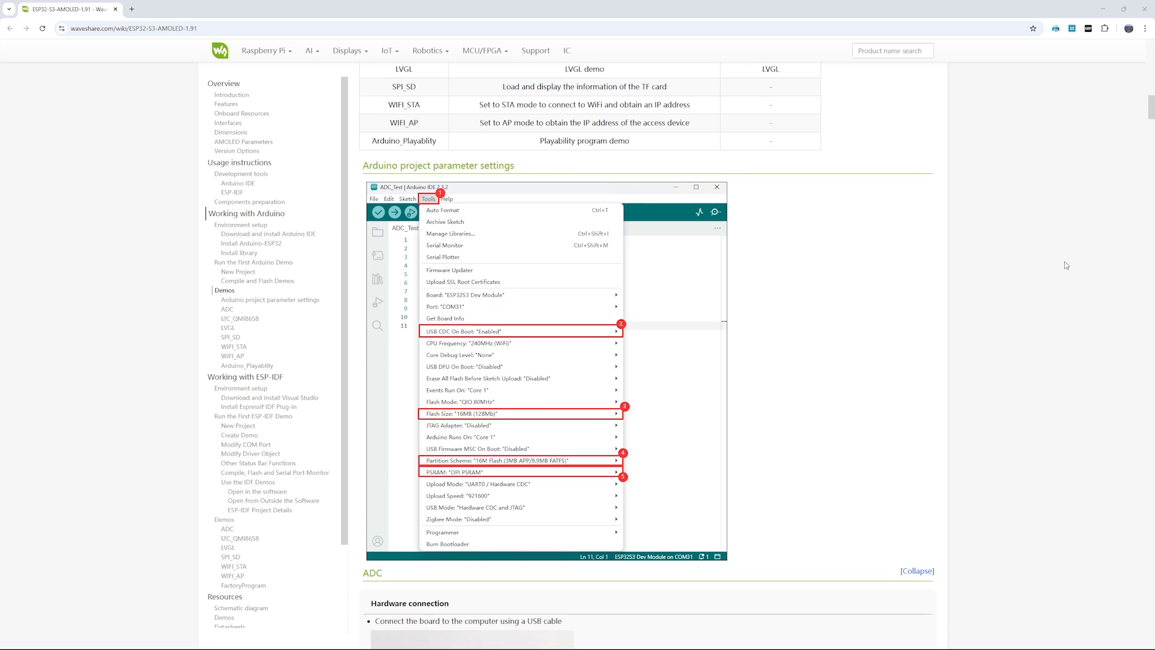
scroll("down", 3)
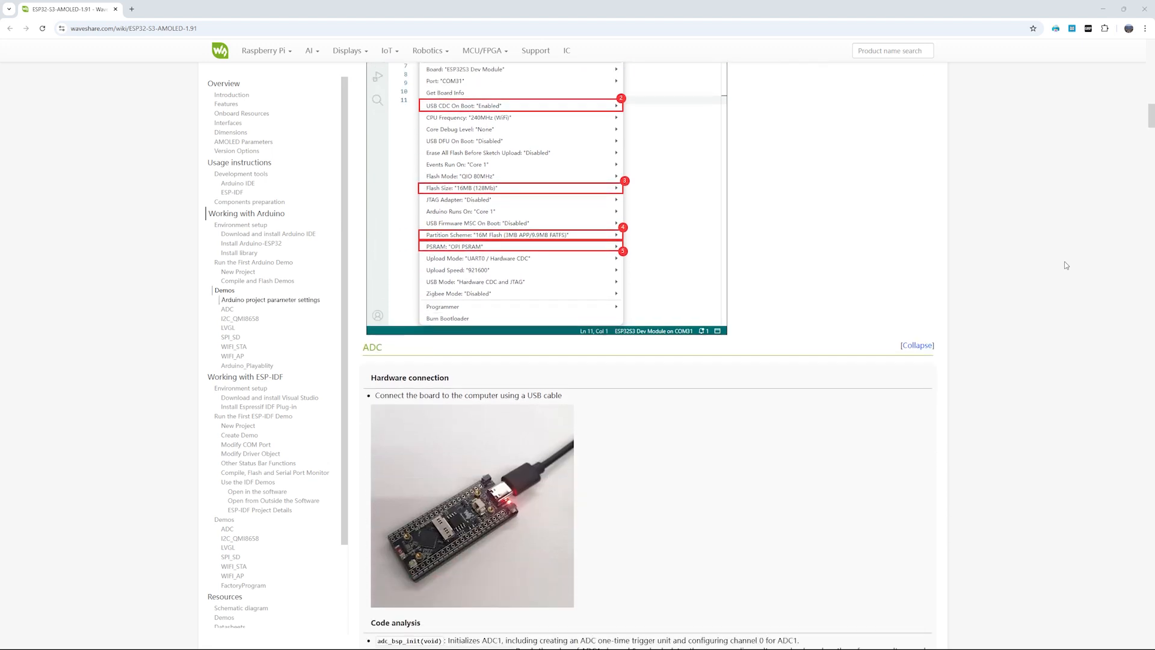
scroll("down", 3)
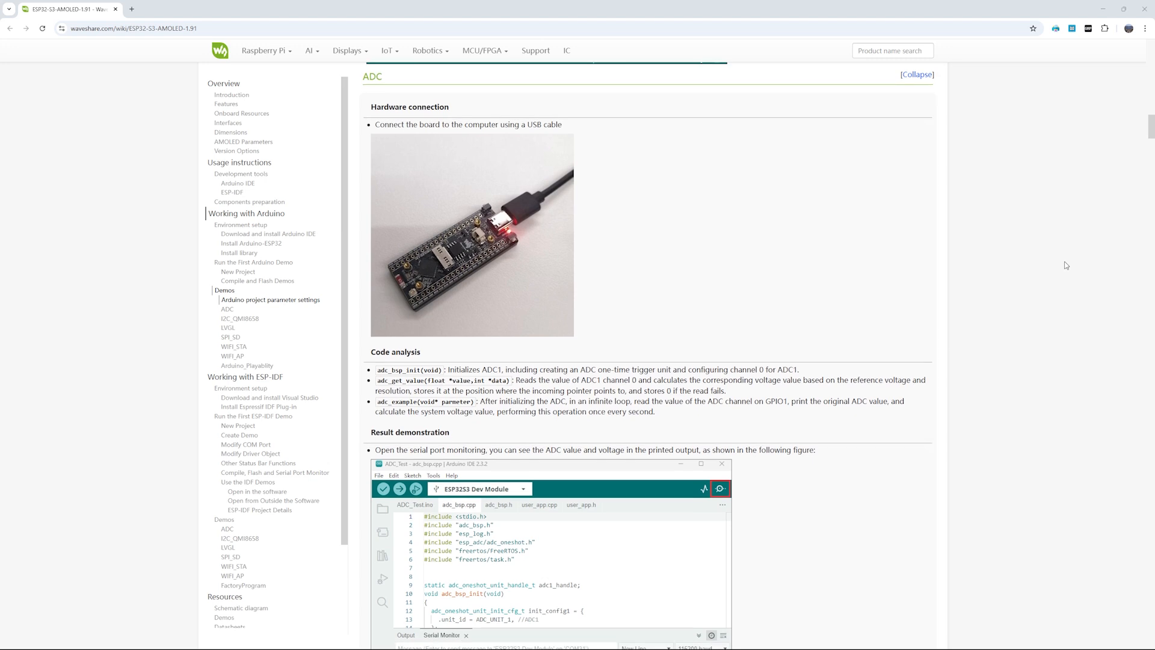
scroll("down", 3)
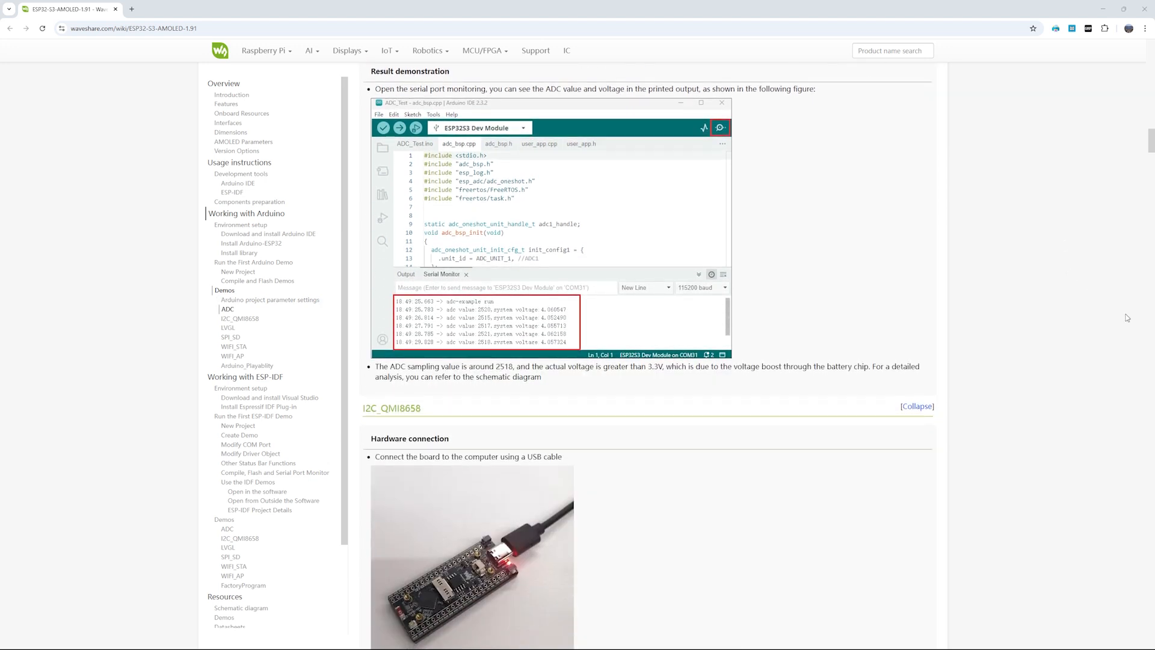
scroll("down", 3)
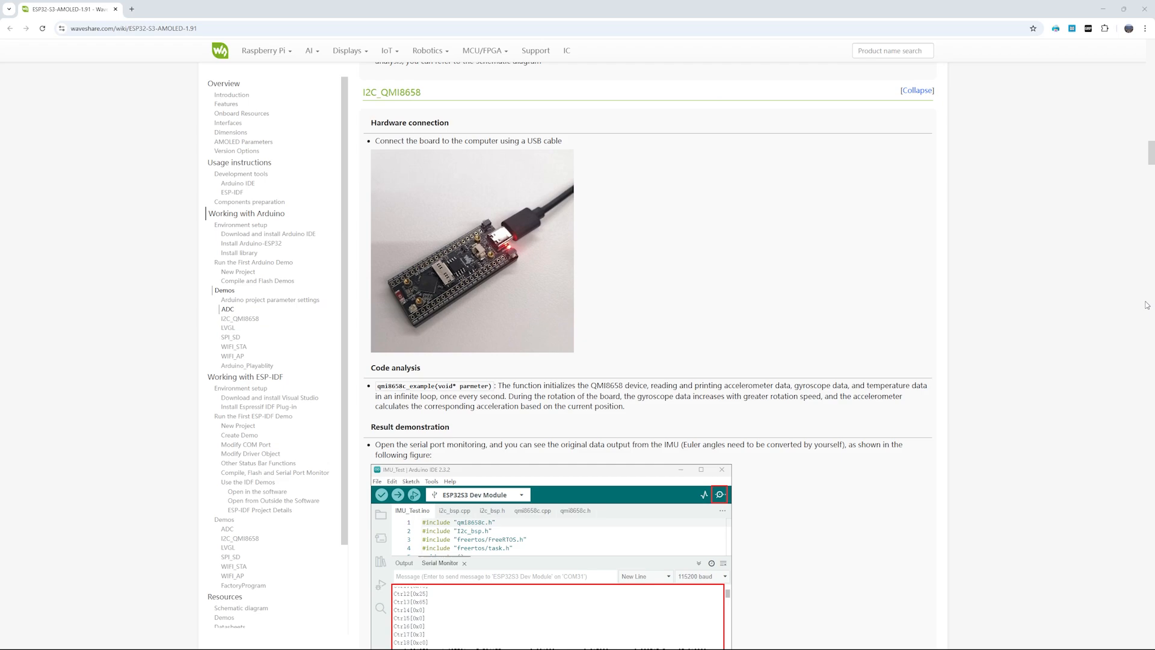
scroll("down", 3)
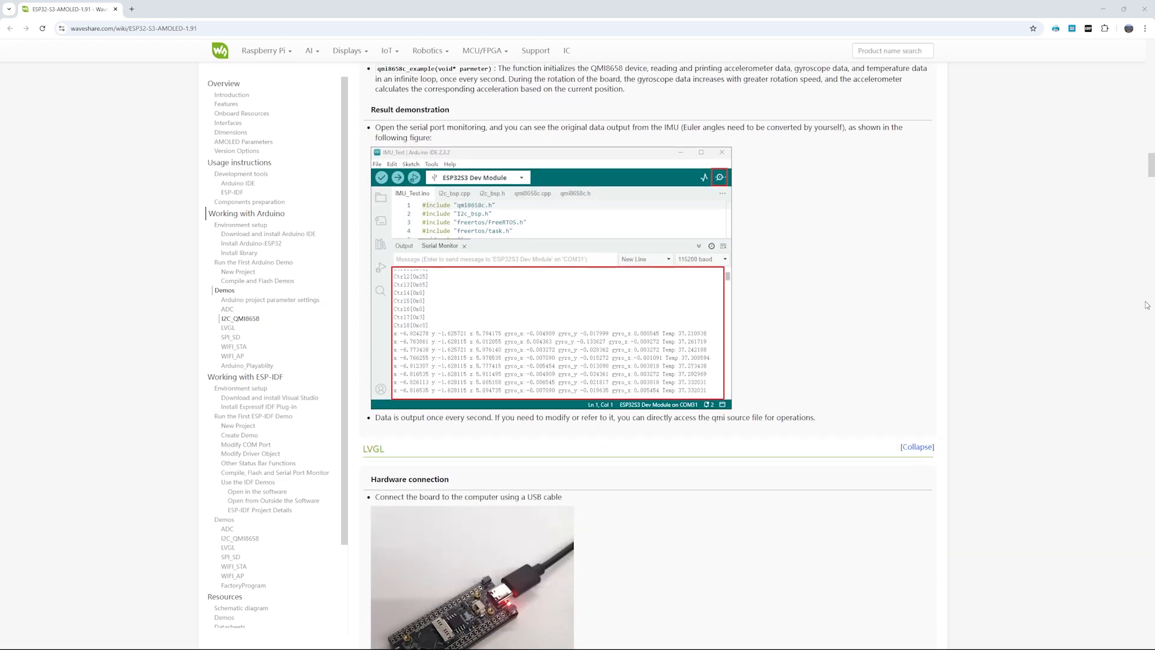
scroll("down", 3)
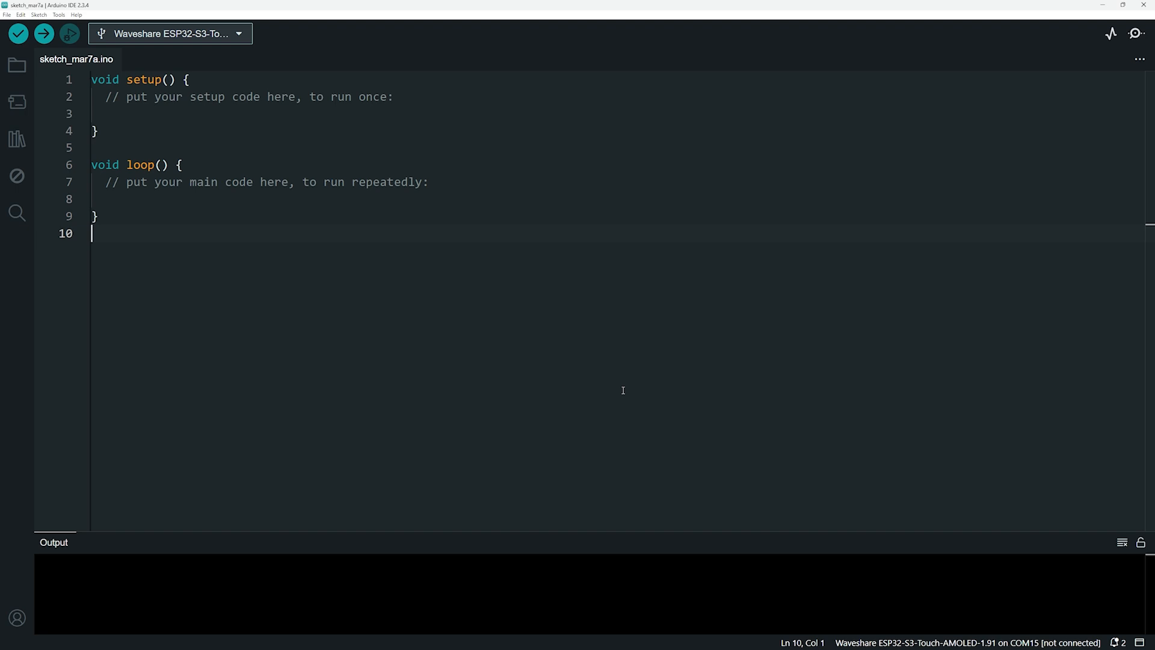
- Add the Espressif ESP32 board index URL to the additional boards manager URLs and save preferences
left_click(8, 15)
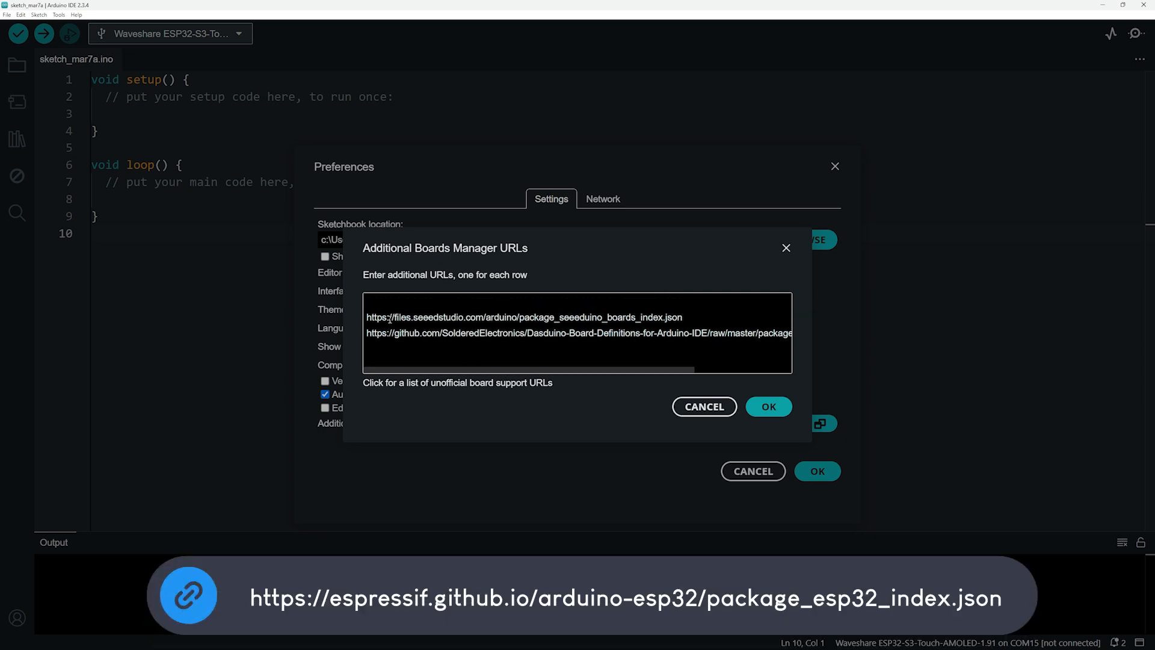
left_click(767, 407)
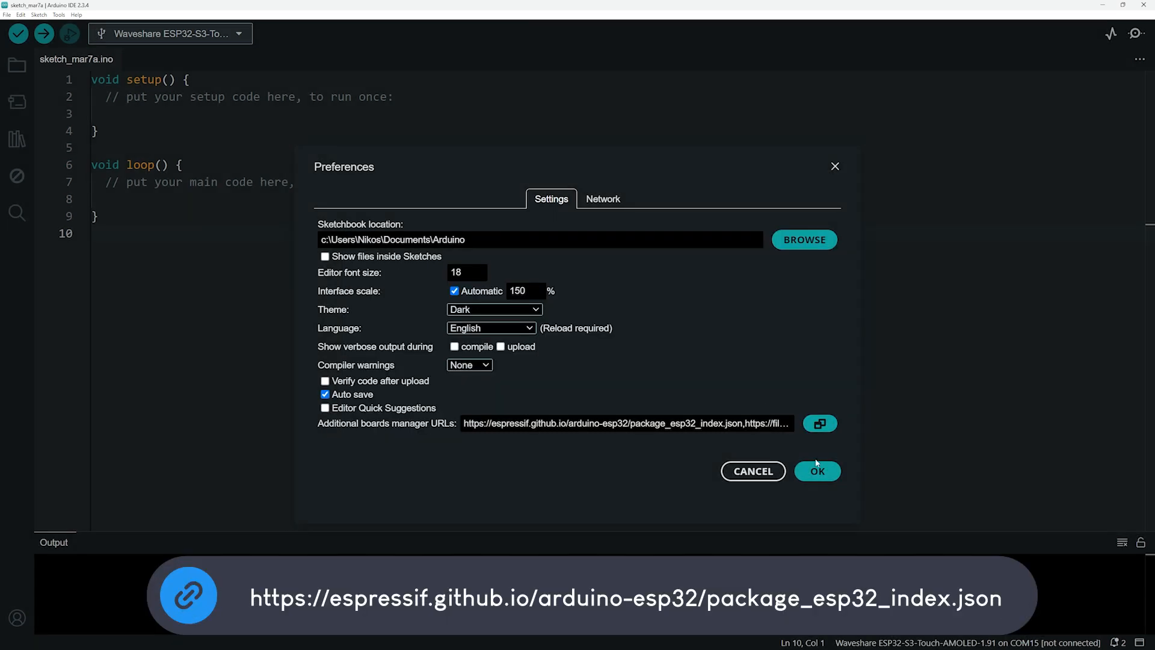
left_click(817, 472)
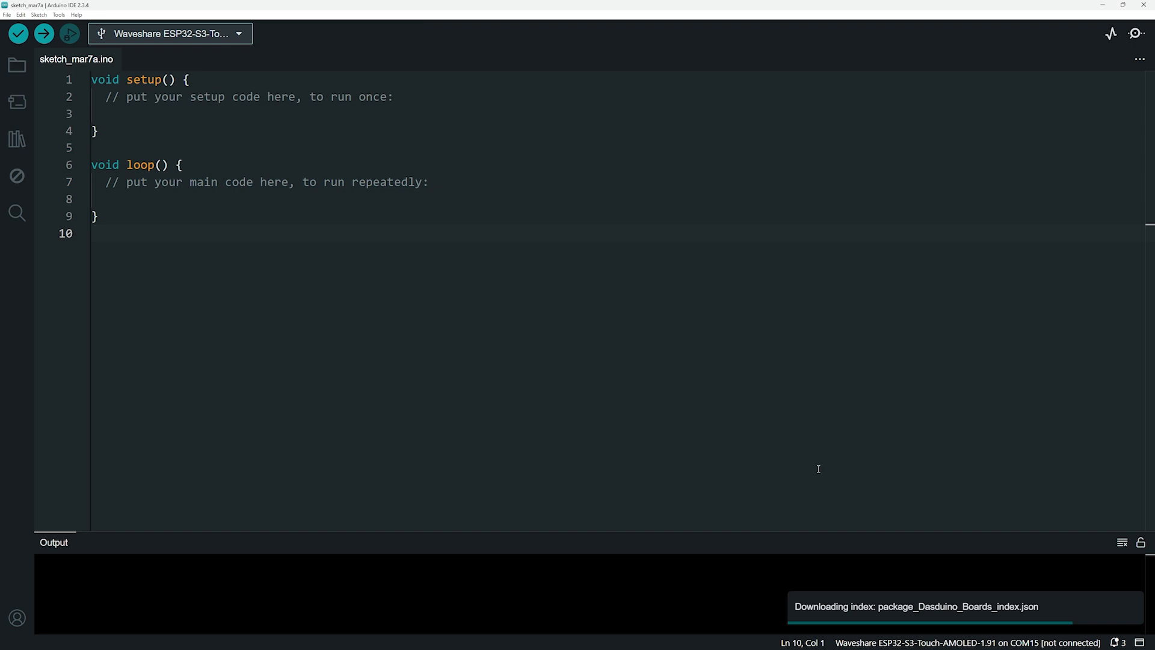
- Install the esp32 board package by Espressif Systems from the Boards Manager
left_click(13, 93)
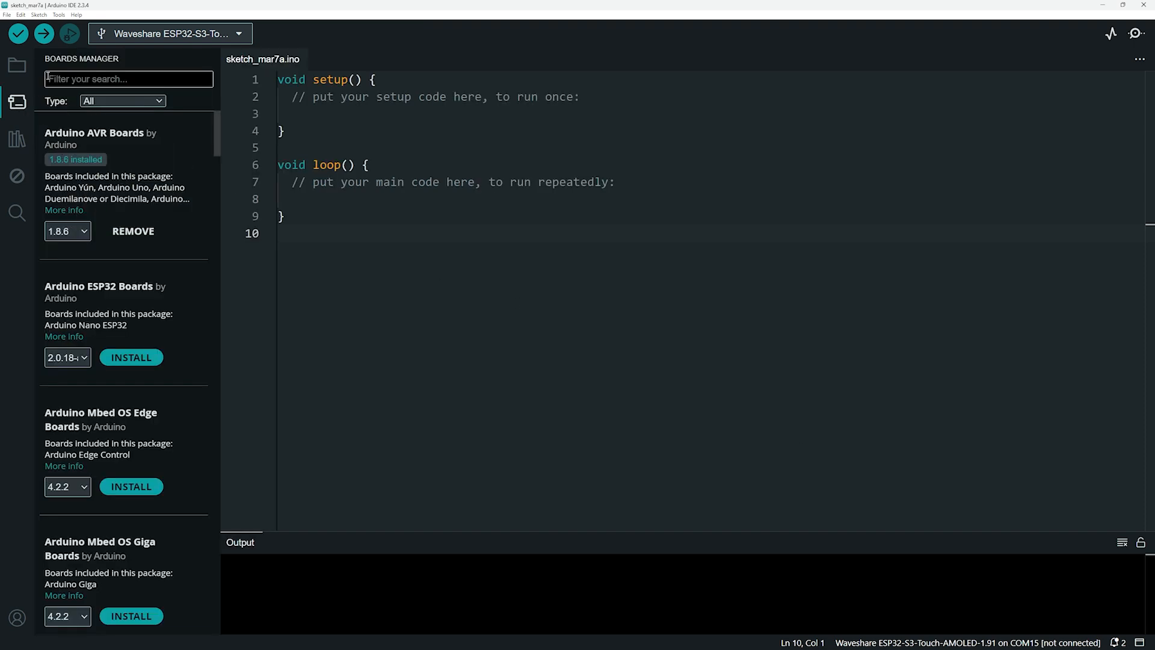
type("esp32")
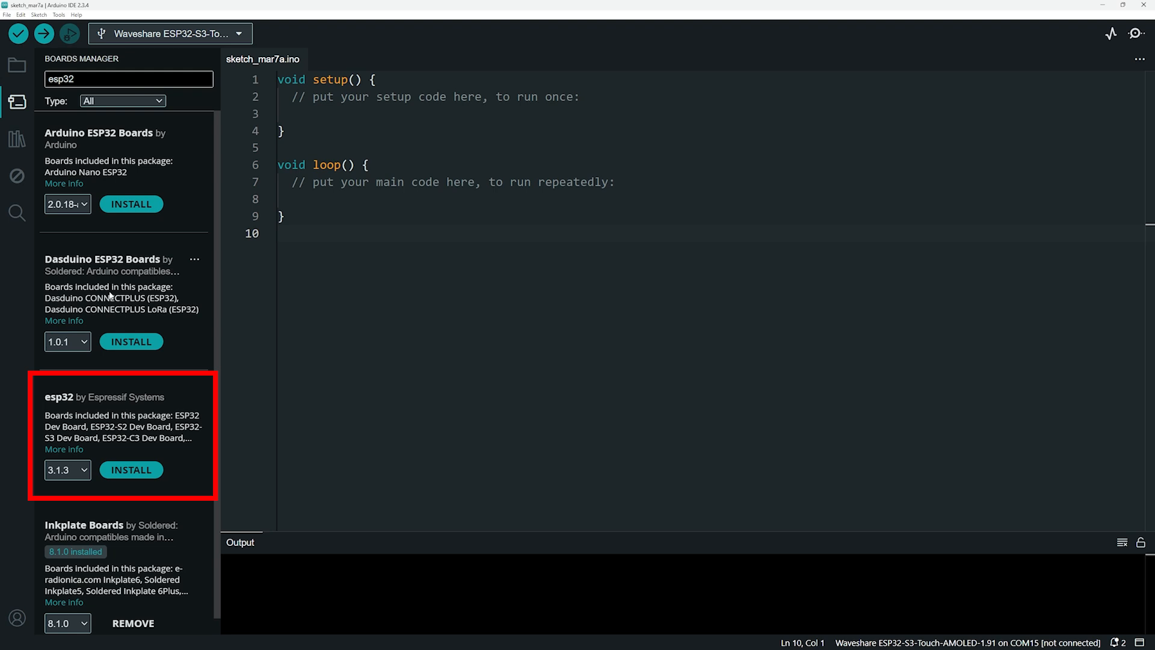
left_click(131, 469)
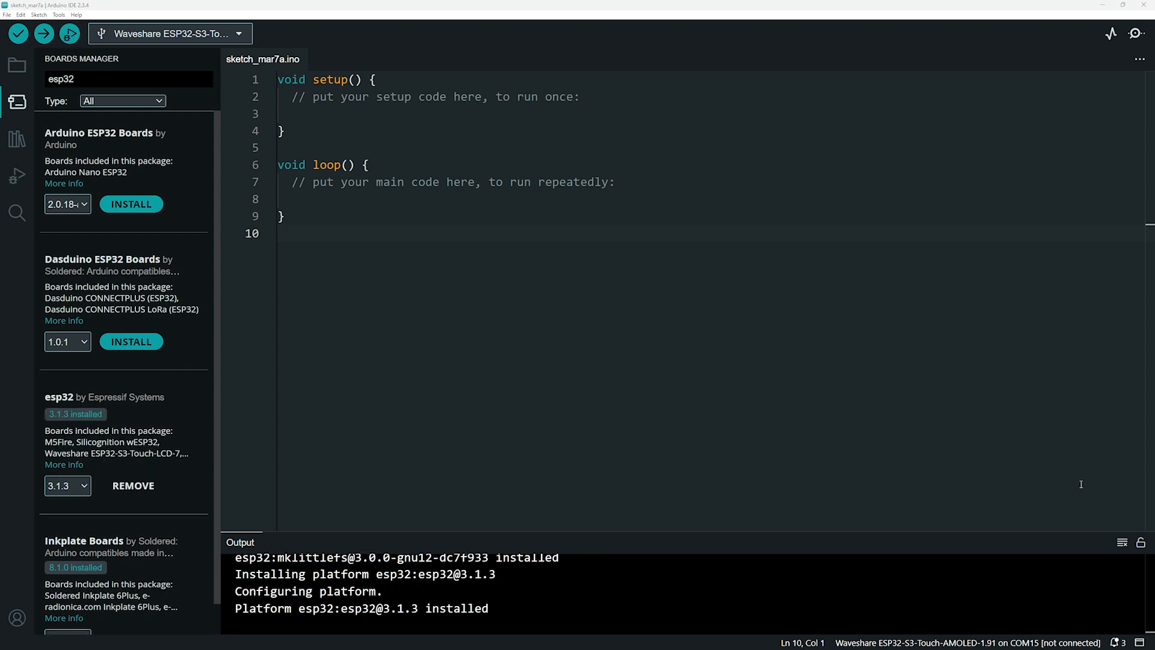
mouse_move(599, 402)
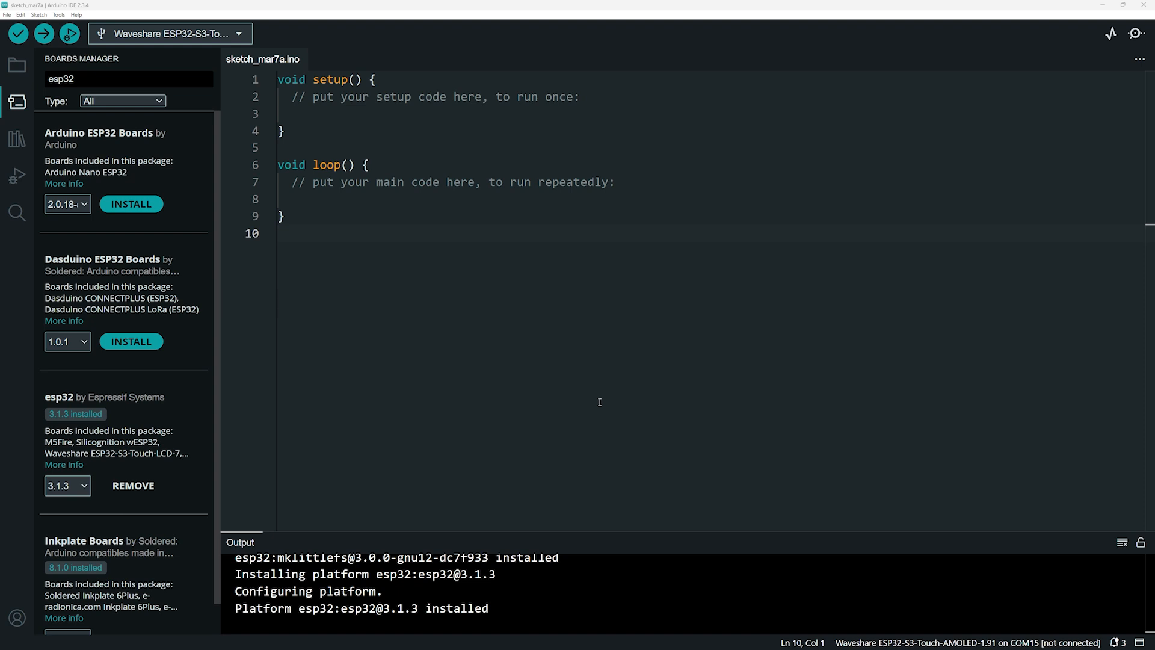
left_click(14, 140)
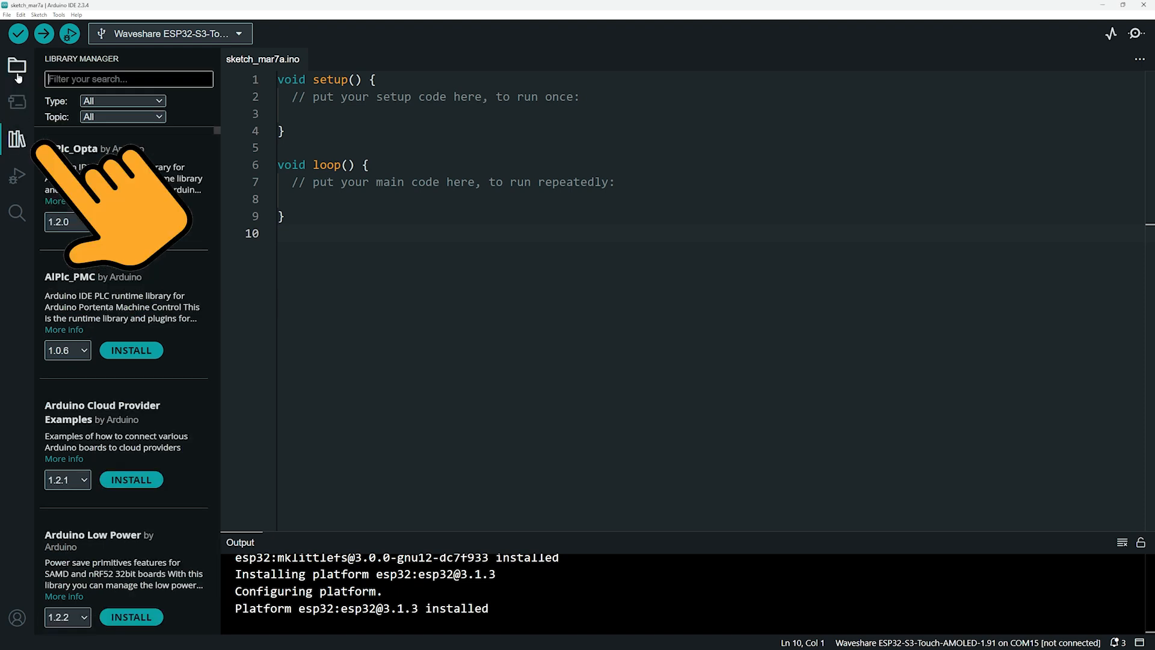
- Find and install the TFT_eSPI library by Bodmer in the Library Manager
type("tft_Sp")
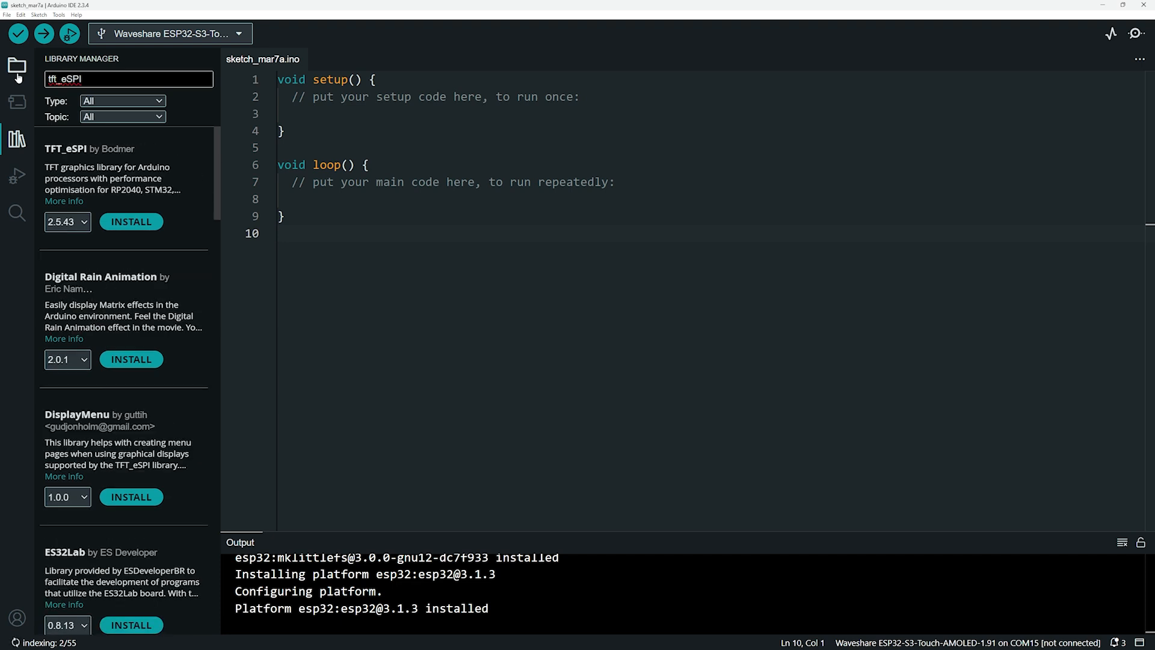
left_click(131, 221)
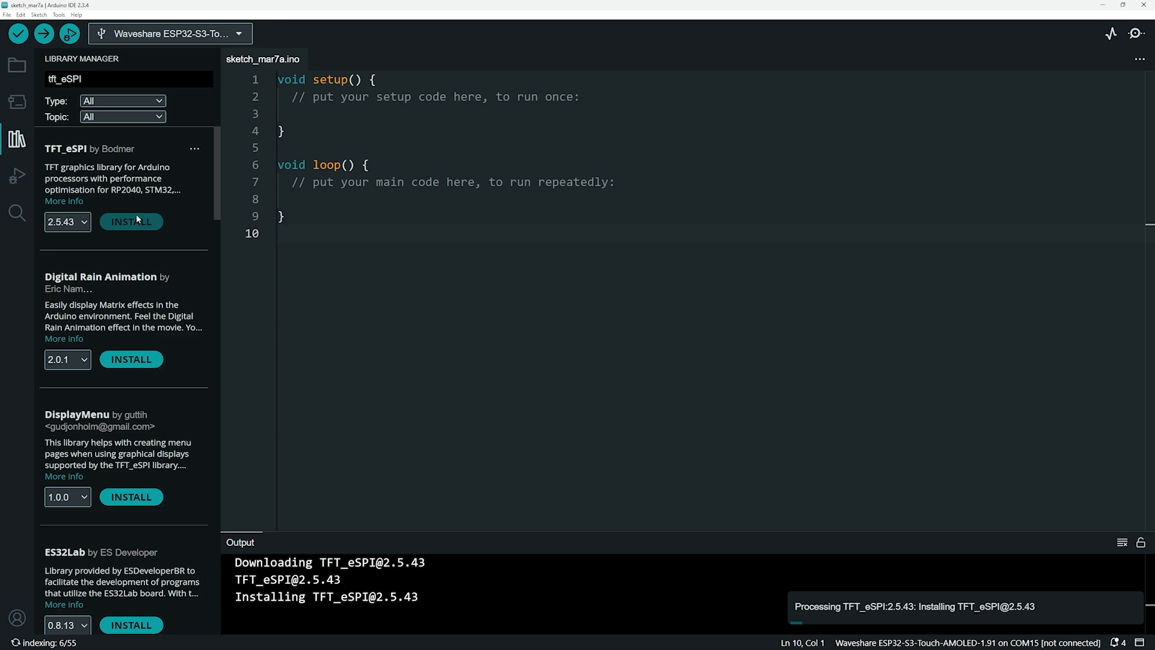
left_click(16, 140)
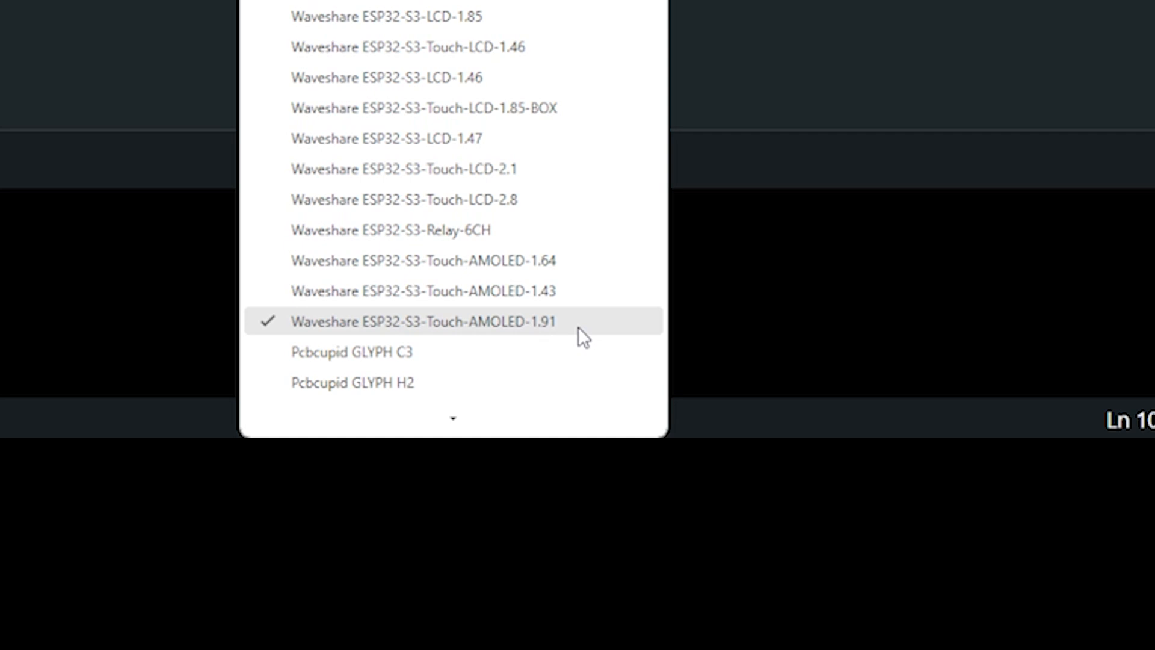
mouse_move(598, 338)
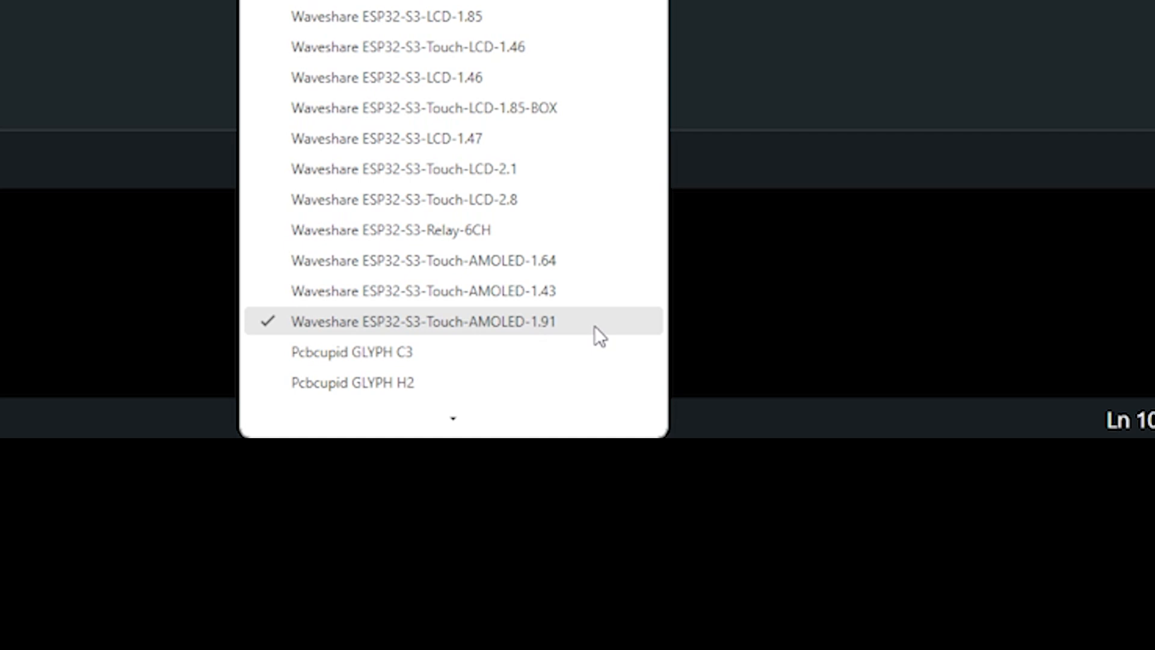
- Select Waveshare ESP32-S3-Touch-AMOLED-1.91 as the current board
left_click(426, 320)
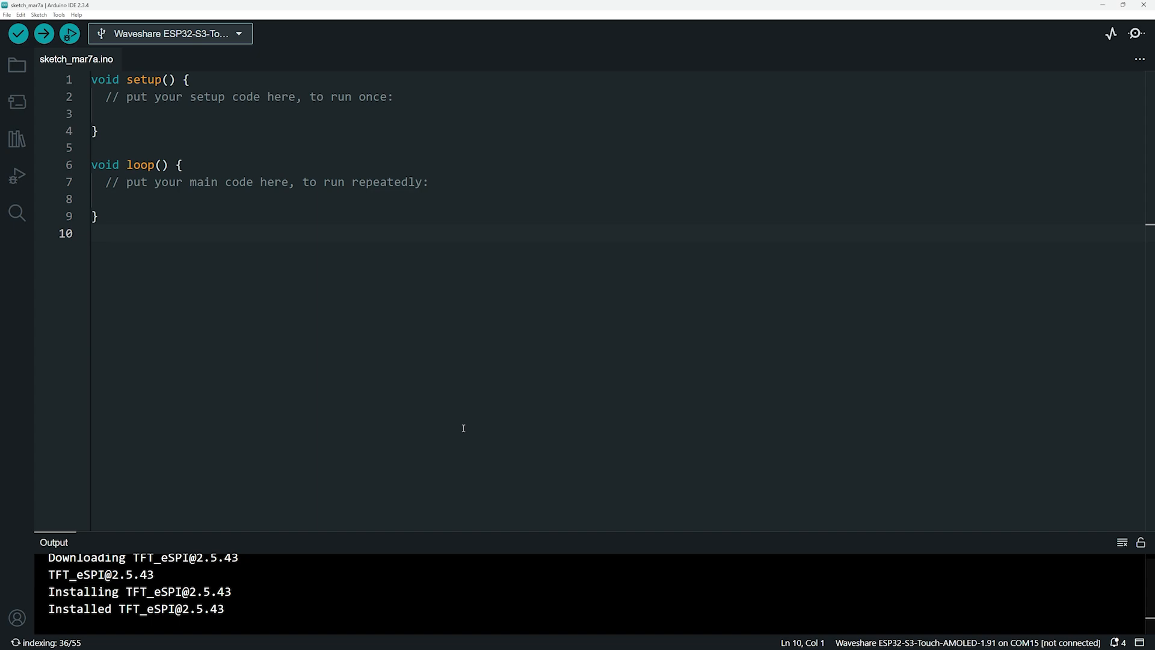
mouse_move(313, 343)
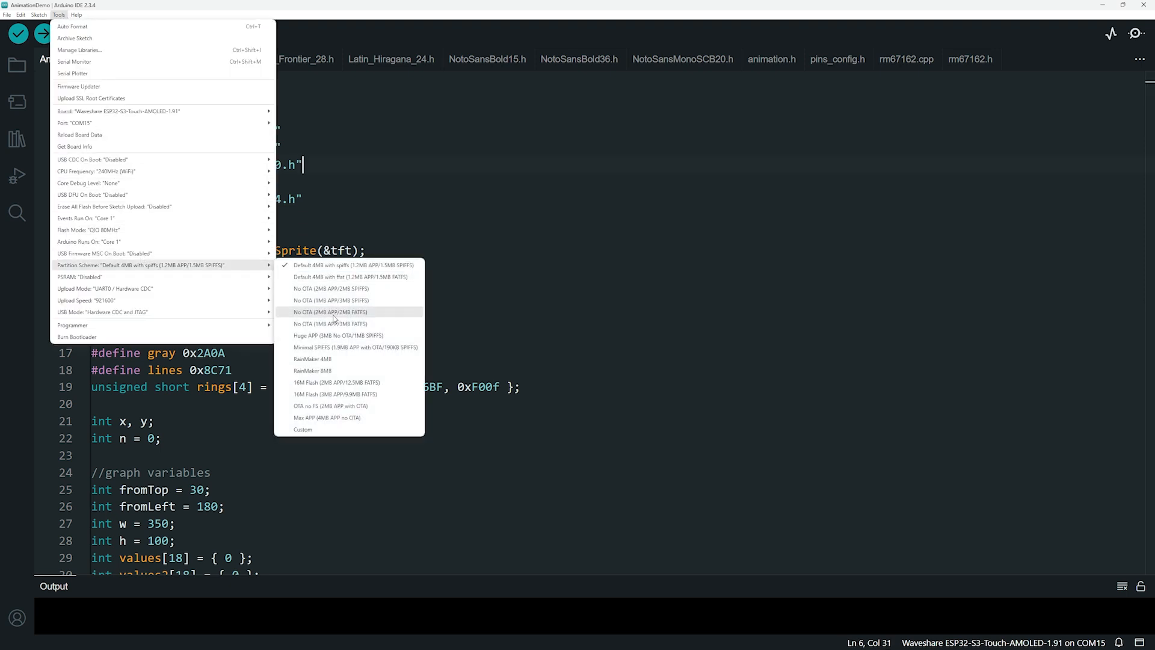
- Set the board's partition scheme from the Tools menu
left_click(39, 34)
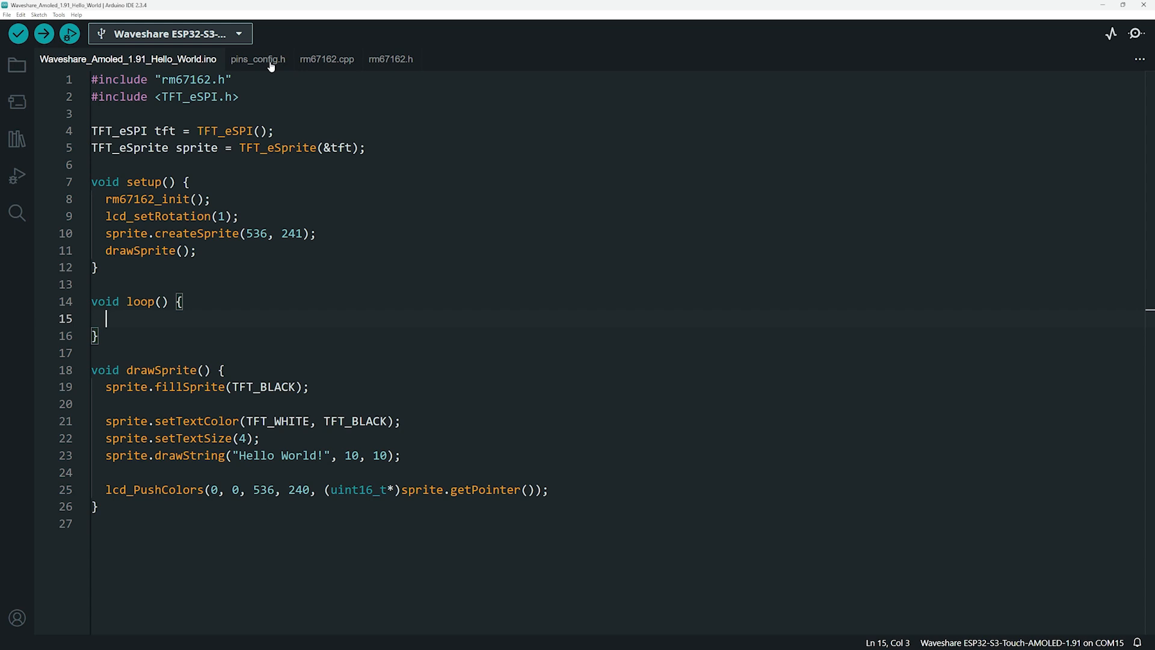
mouse_move(267, 66)
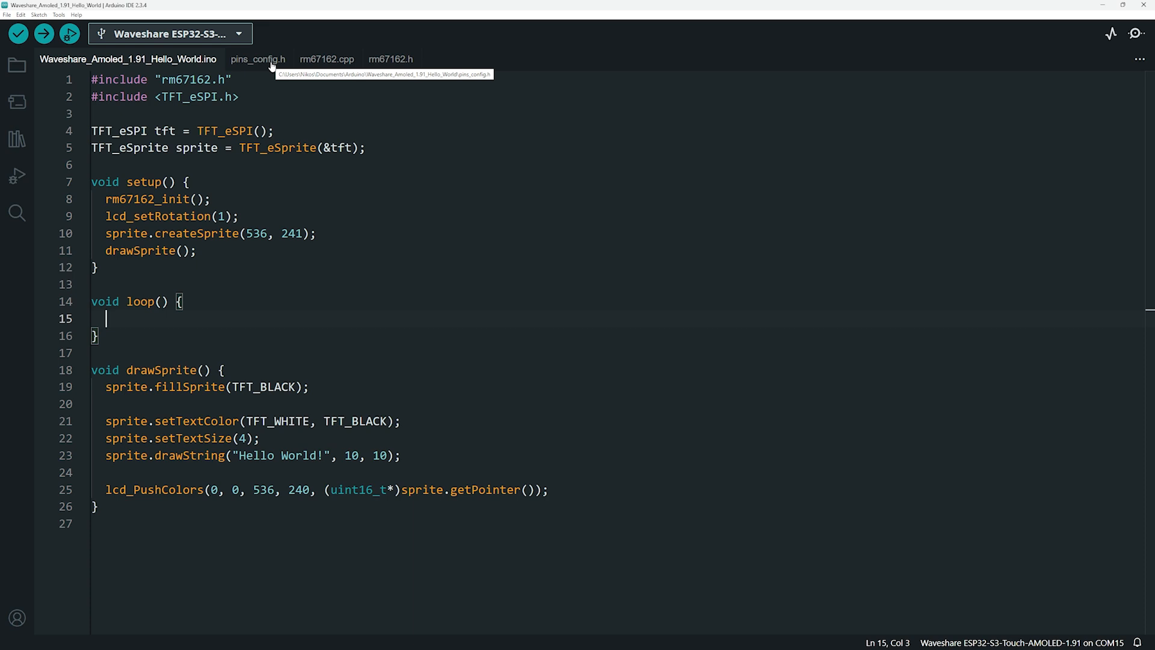
- Review pins_config.h, rm67162.h and rm67162.cpp, then return to the Hello World sketch
left_click(257, 59)
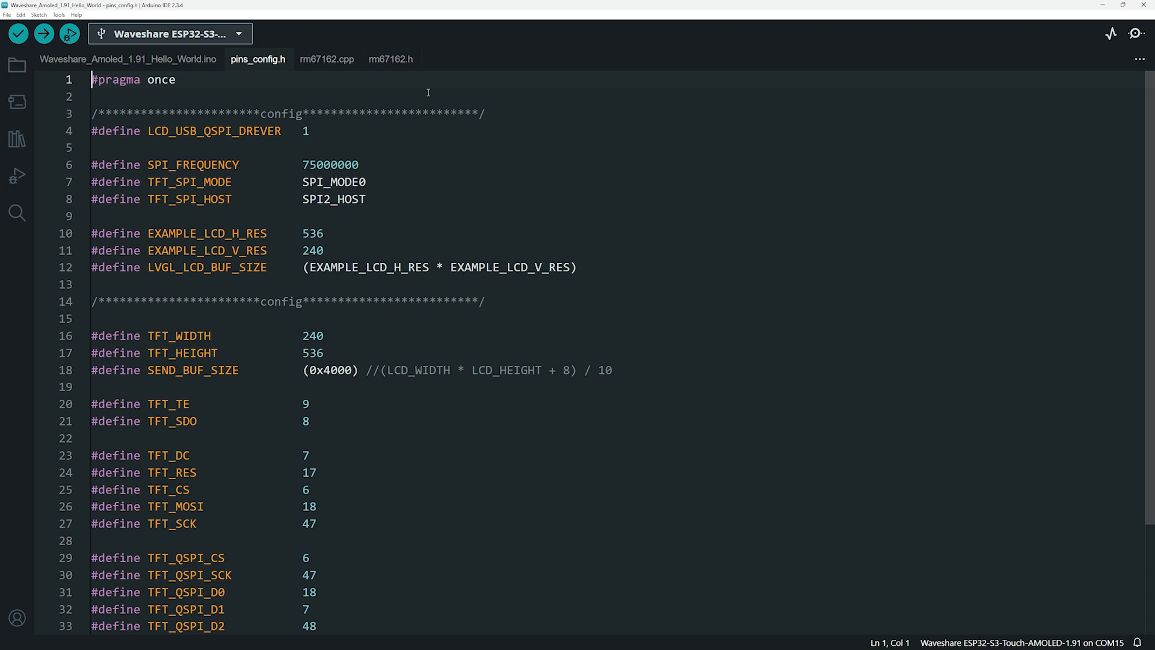
left_click(392, 59)
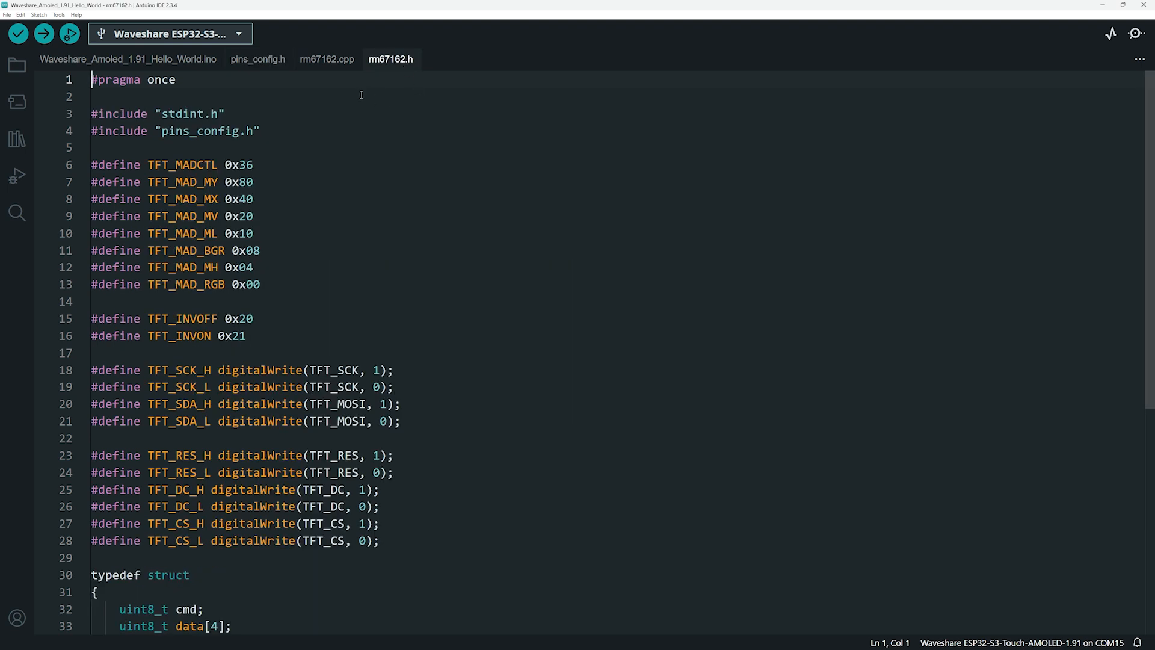
left_click(326, 58)
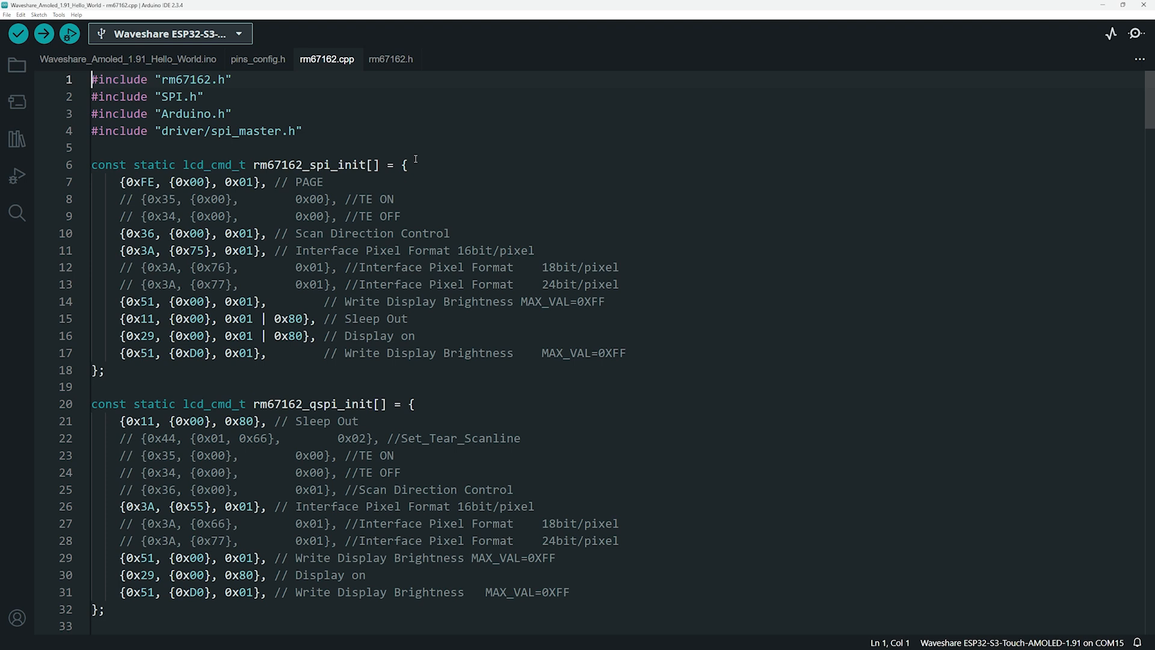
left_click(108, 59)
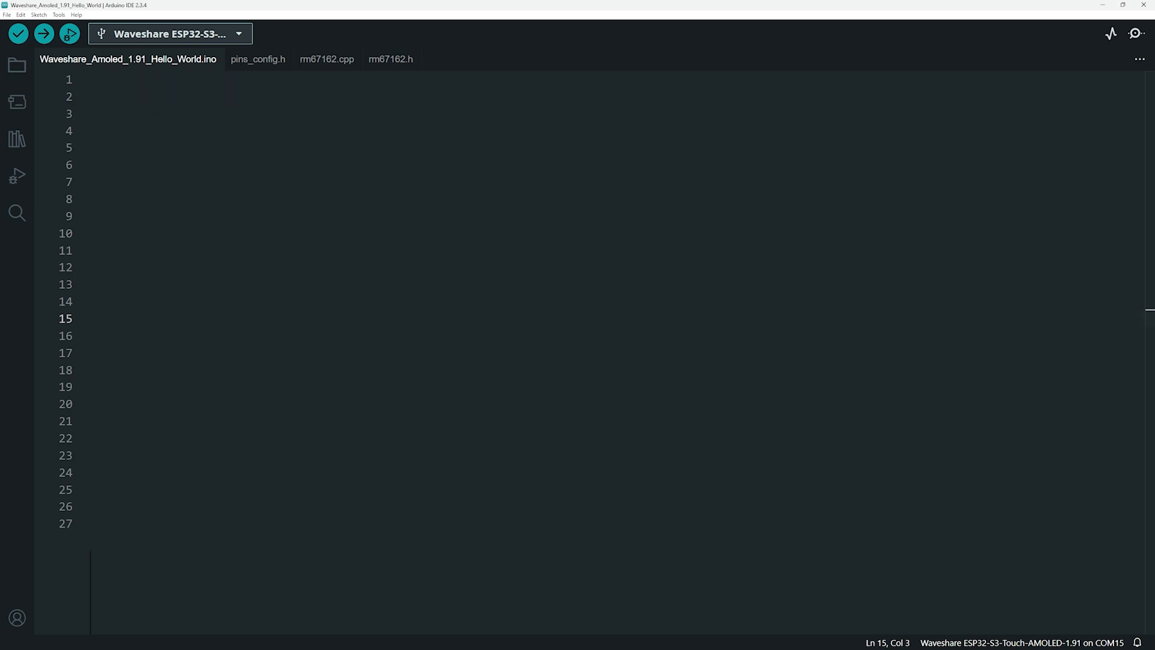
- Include rm67162.h, declare the TFT_eSPI tft object, and call rm67162_init() and lcd_setRotation(1) in setup()
type("#include \"rm67162.h\"")
type("#include <TFT_eSPI.h>")
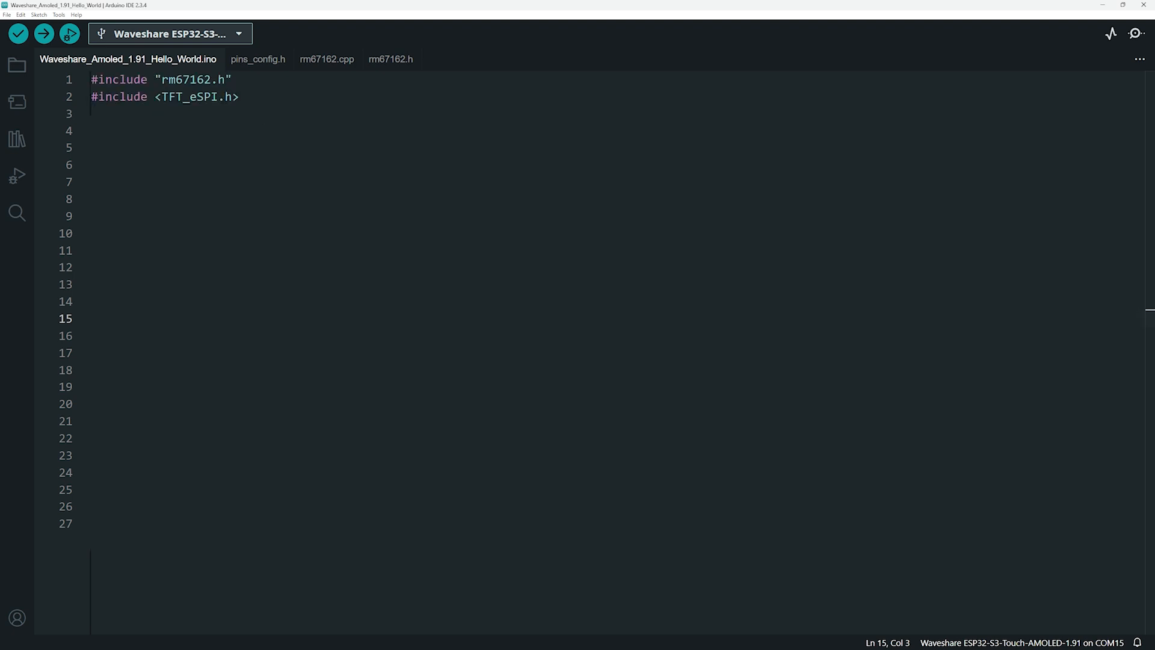
type("TFT_eSPI tft = TFT_eSPI();")
left_click(616, 148)
type("TFT_eSprite sprite = TFT_eSprite(&tft);")
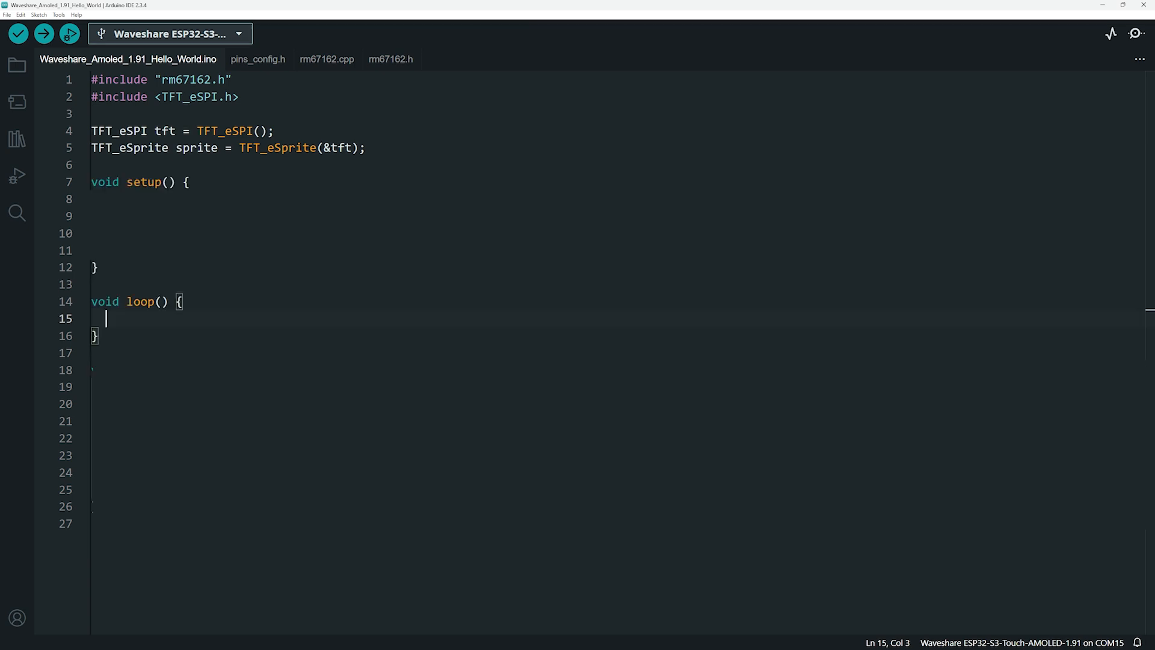
type("rm67162_init();")
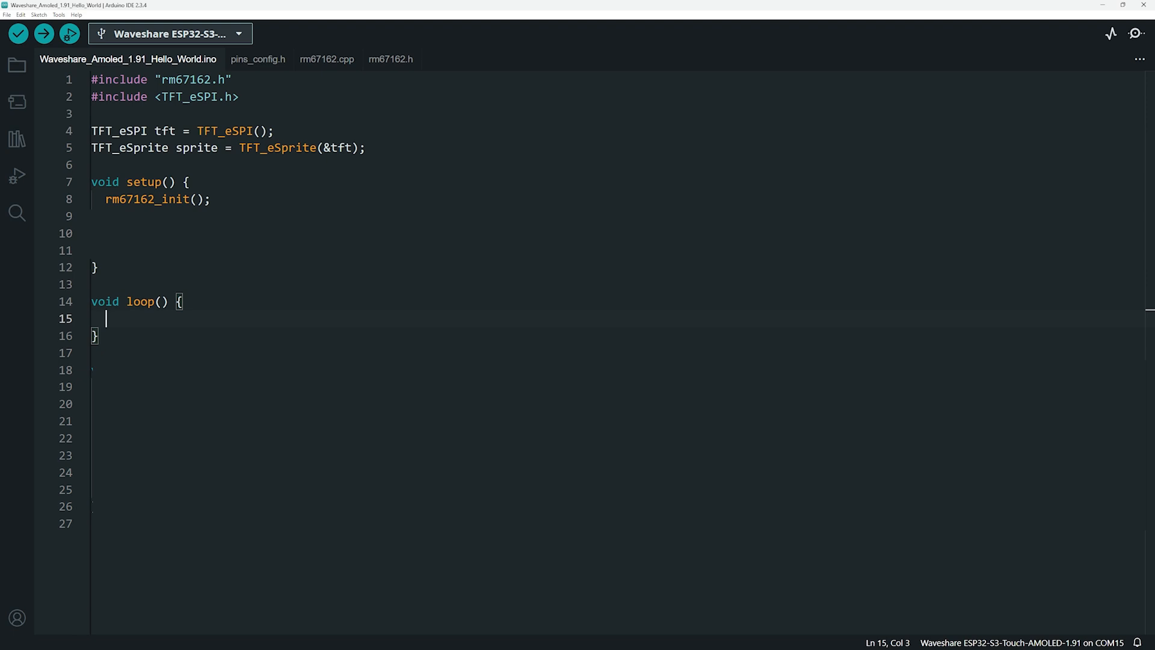
type("lcd_setRotation(1);")
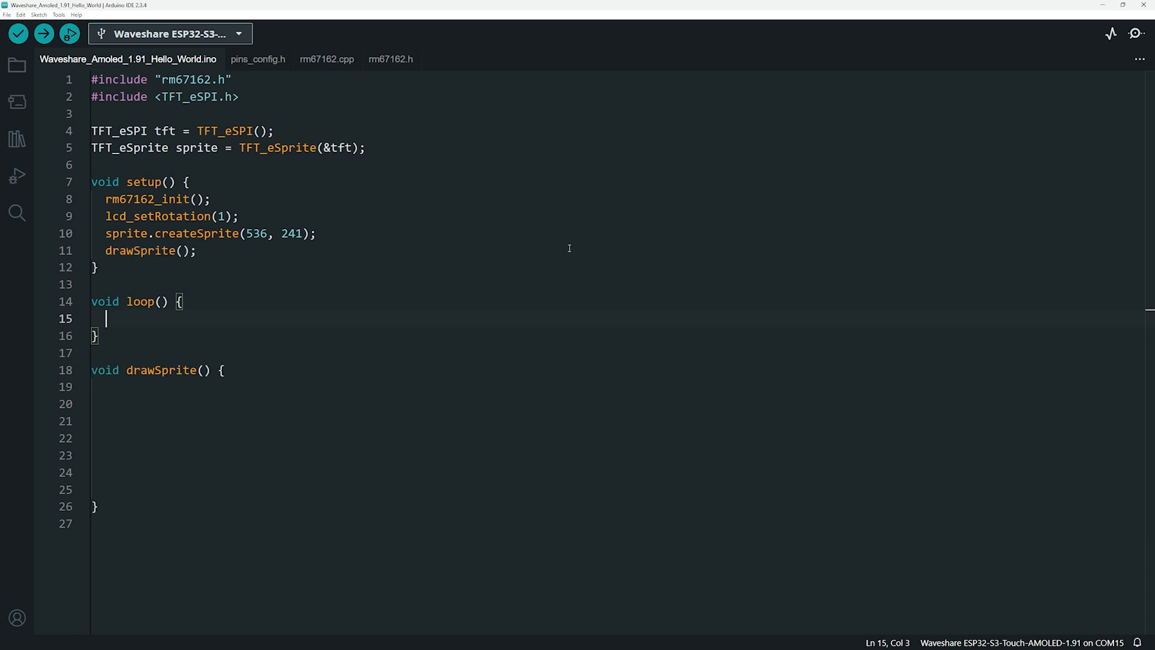
- Write drawSprite(): fill black, white size-4 "Hello World!" at 10,10, pushed via lcd_PushColors(0,0,536,240)
type("sprite.fillSprite(TFT_BLACK);")
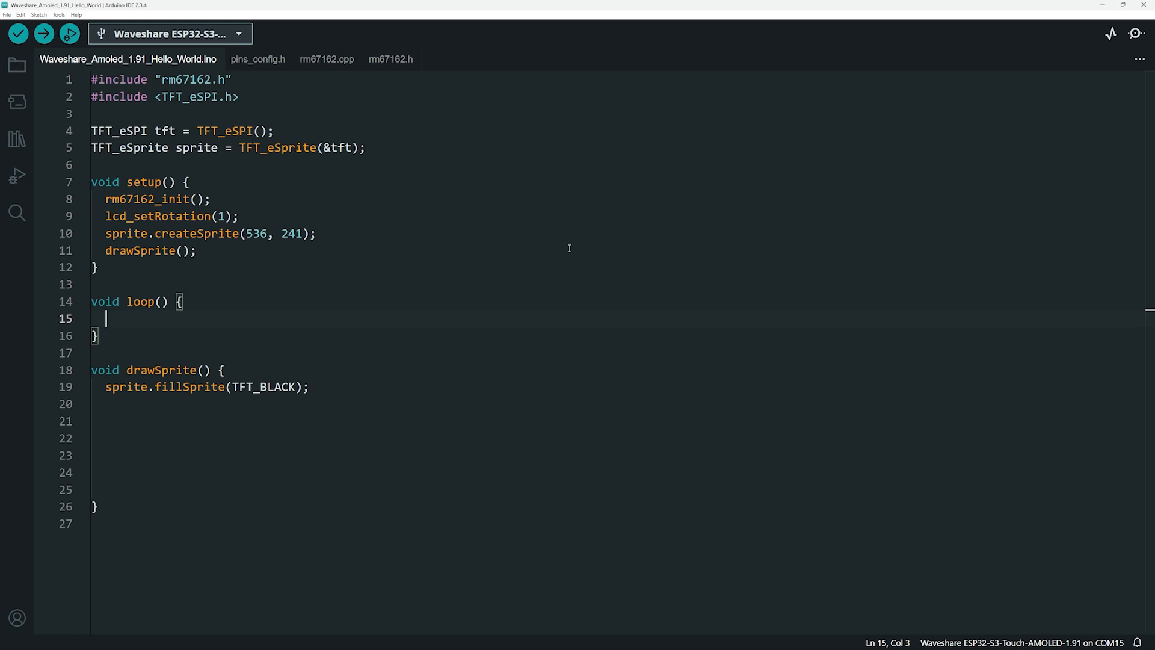
type("sprite.setTextColor(TFT_WHITE, TFT_BLACK);")
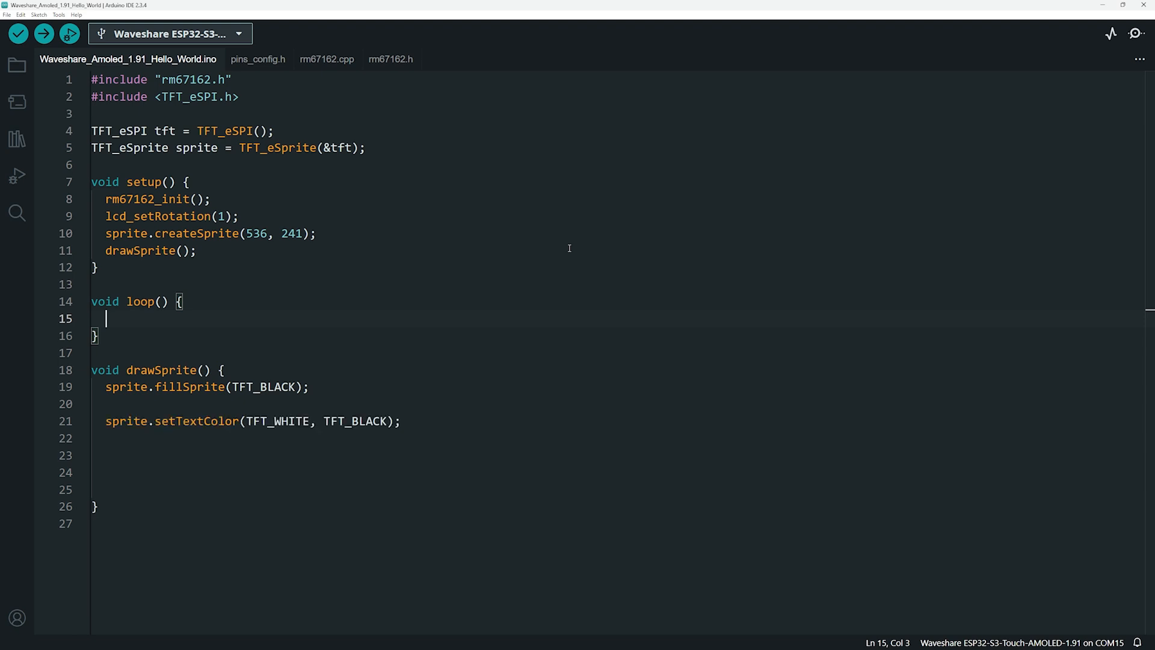
type("sprite.setTextSize(4);")
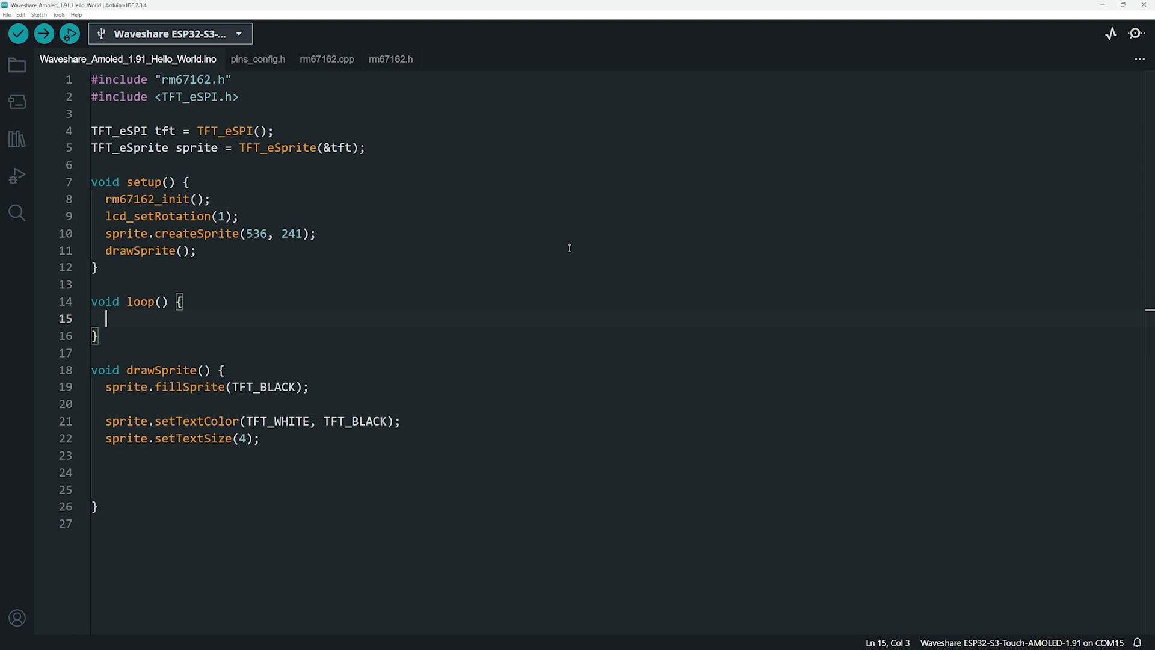
type("sprite.drawString(\"Hello World!\", 10, 10);")
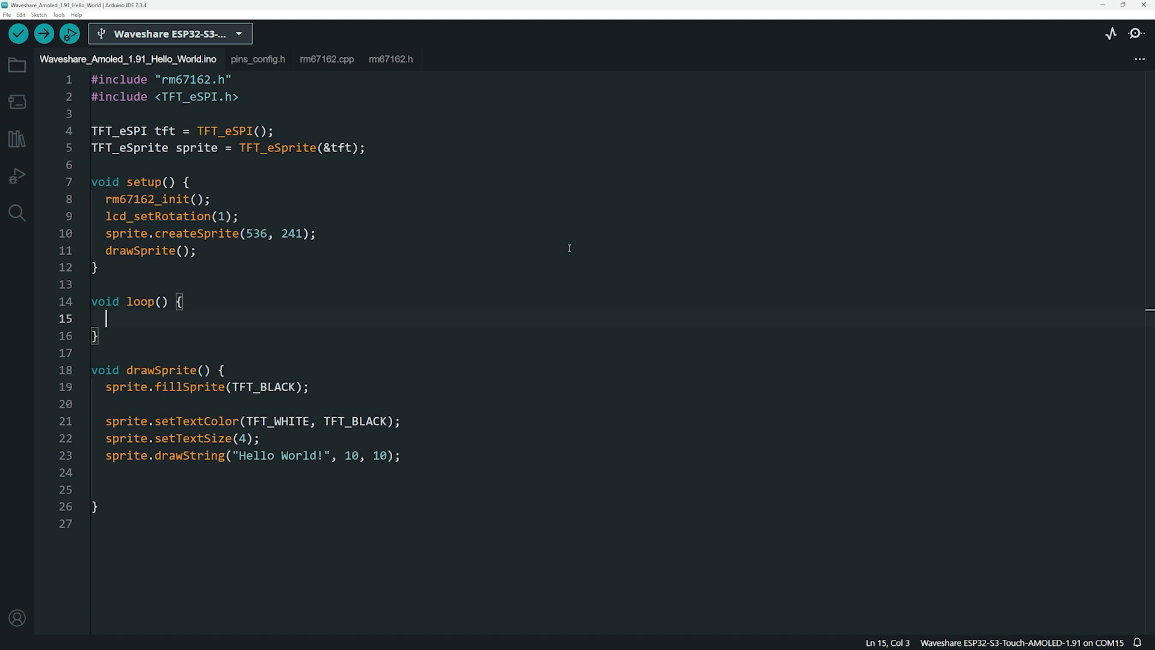
type("lcd_PushColors(0, 0, 536, 240, (uint16_t*)sprite.getPointer());")
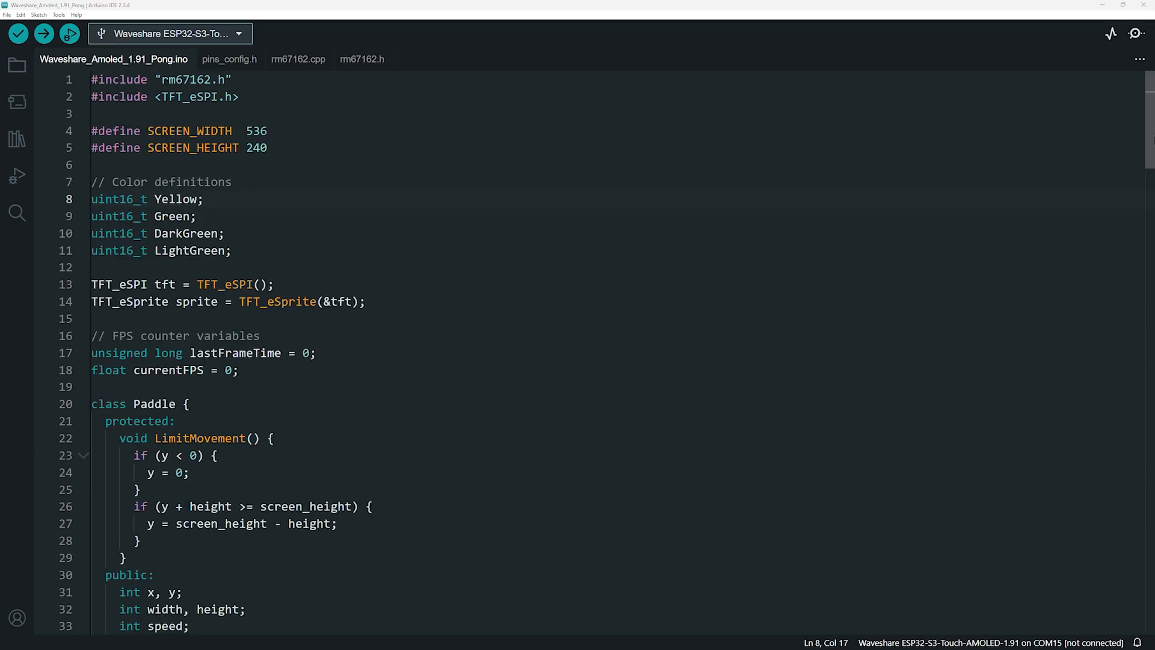
- Scroll down through the Pong sketch's Ball class, setup and drawFPS() code
scroll("down", 3)
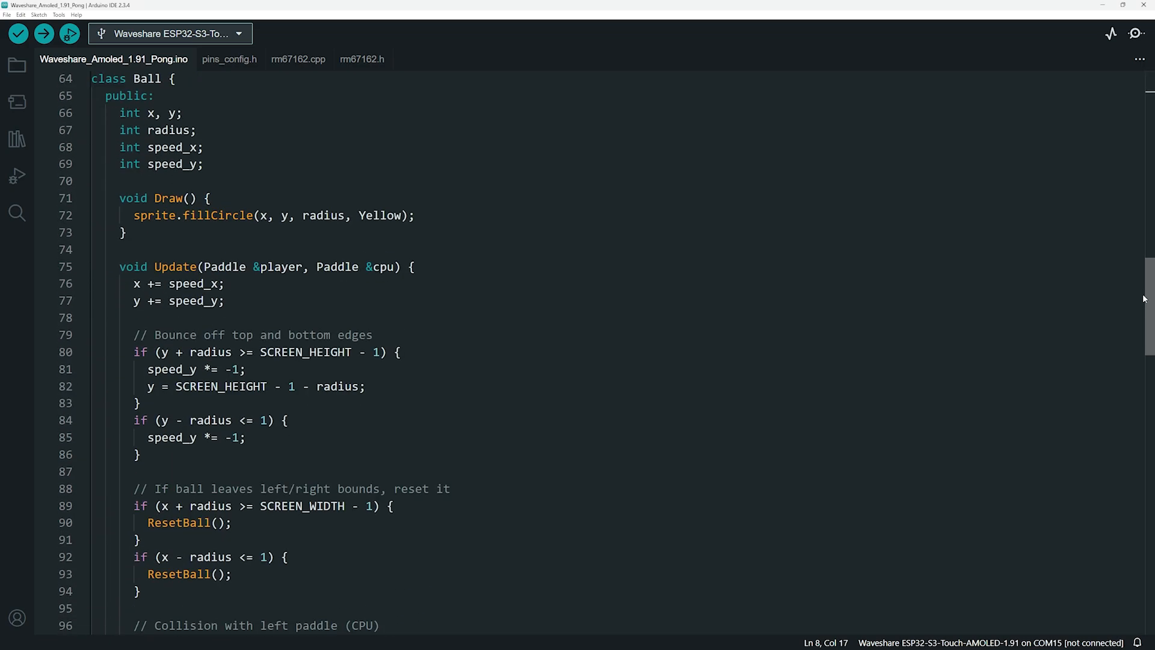
scroll("down", 3)
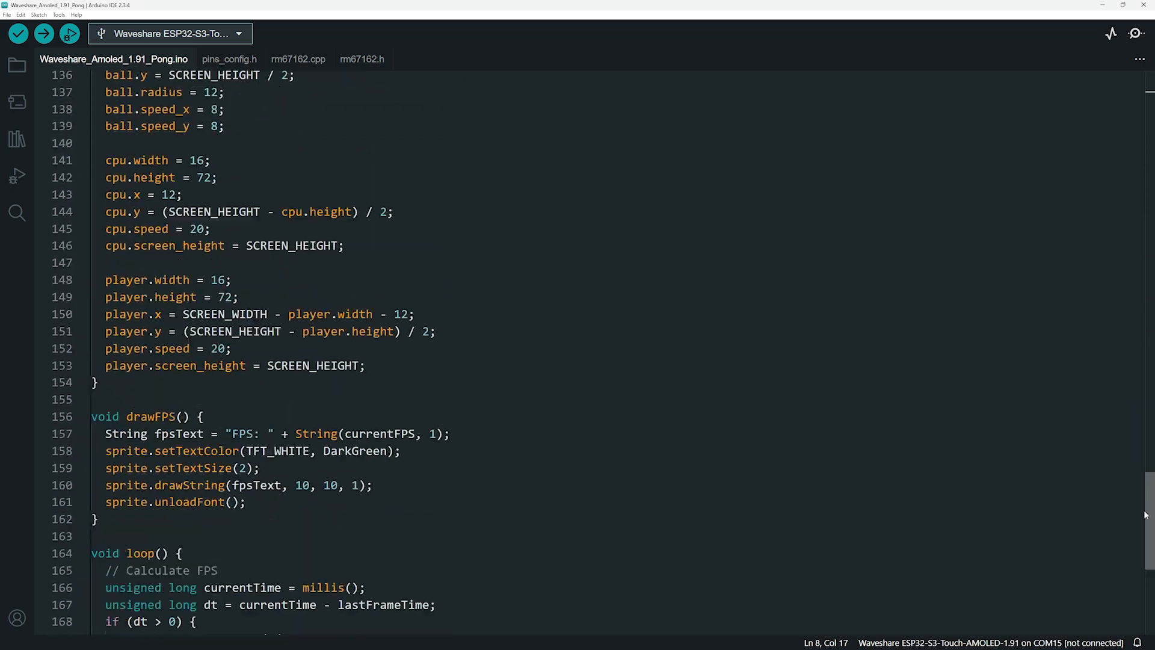